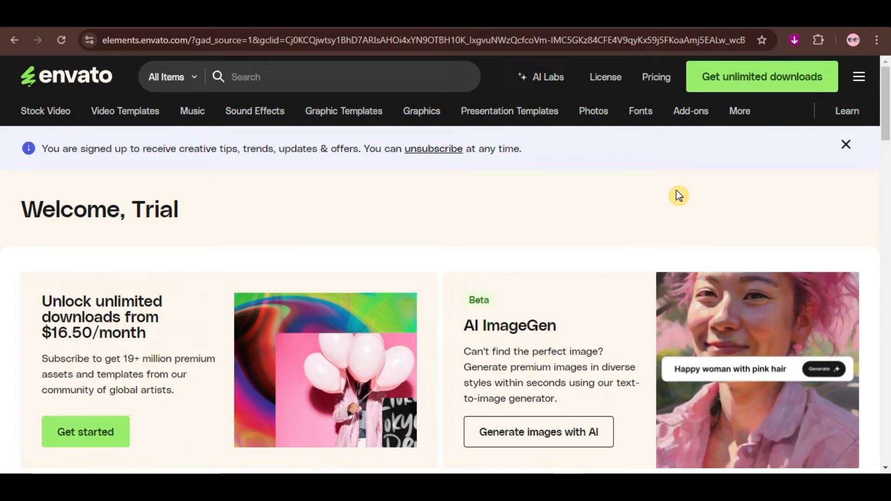
pyautogui.moveTo(676, 195)
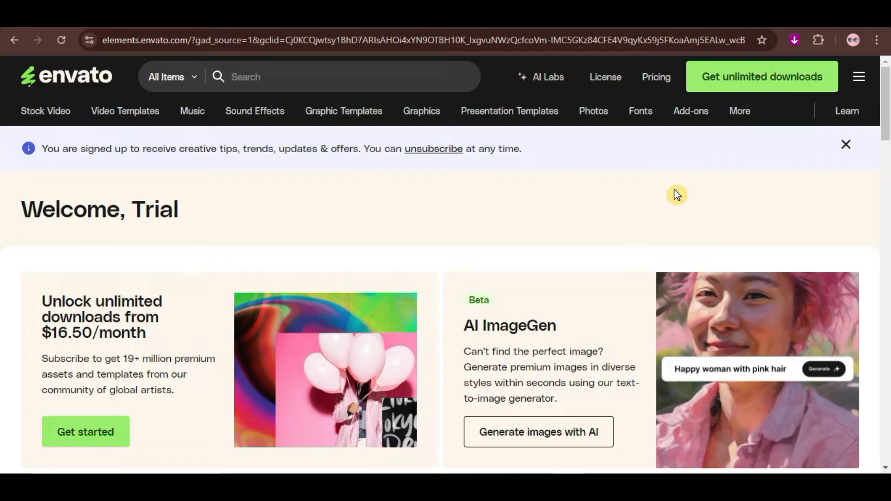
pyautogui.moveTo(595, 195)
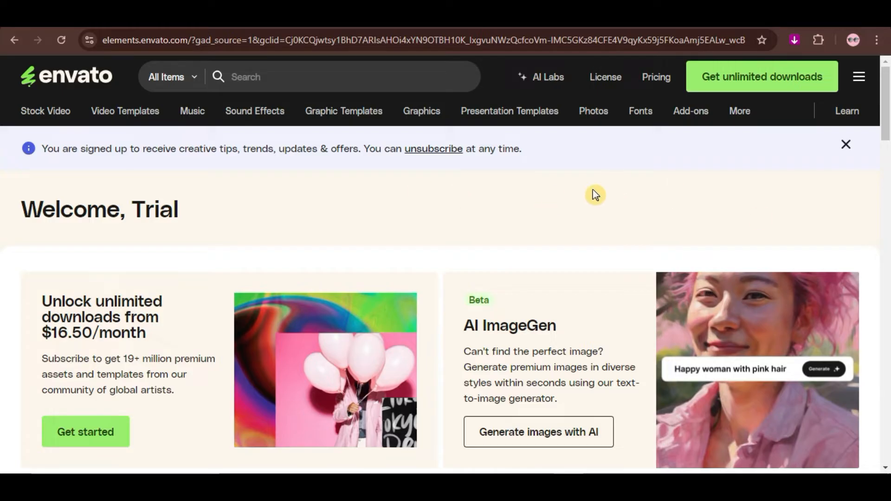
# Browse the Envato Elements catalogue and scroll through the video templates category
pyautogui.scroll(-3)
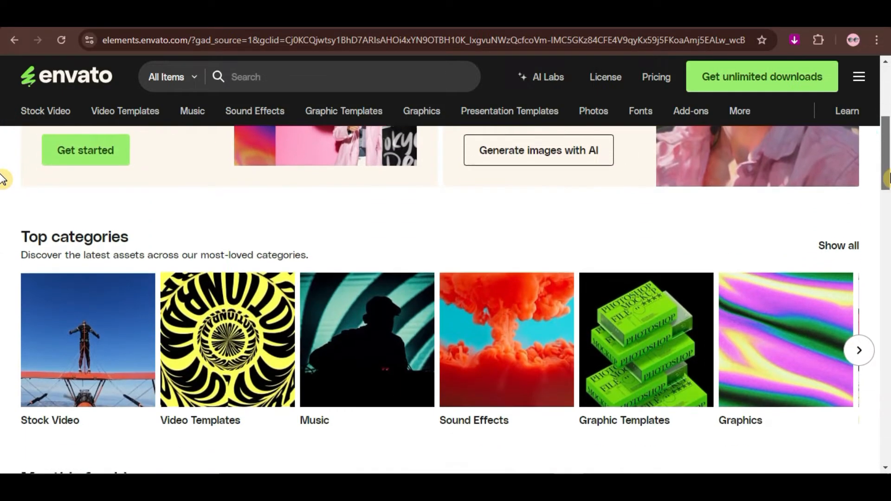
pyautogui.scroll(-3)
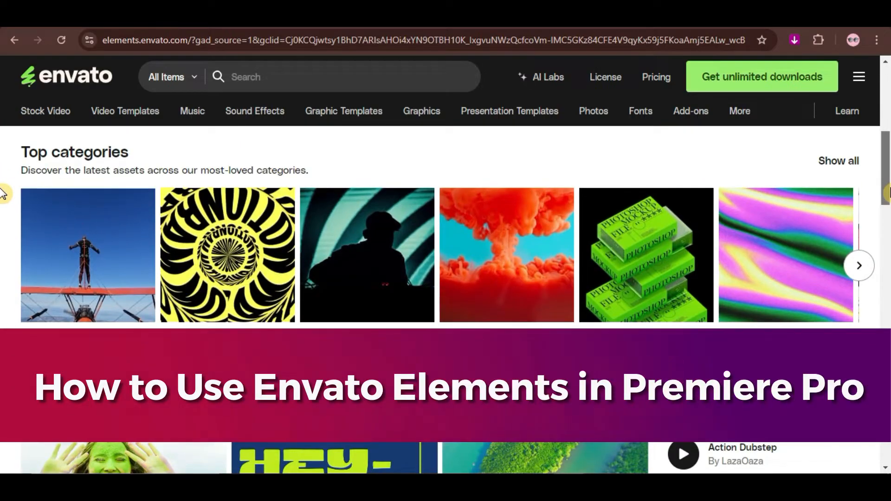
pyautogui.scroll(-3)
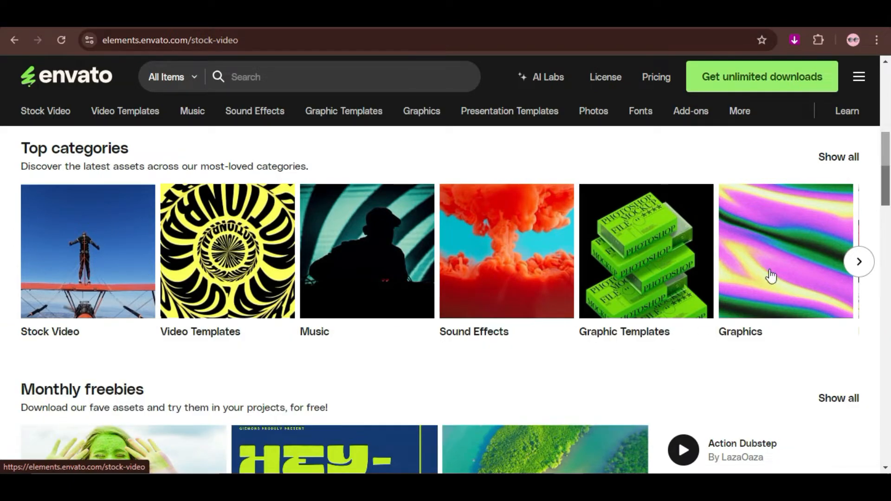
pyautogui.moveTo(256, 261)
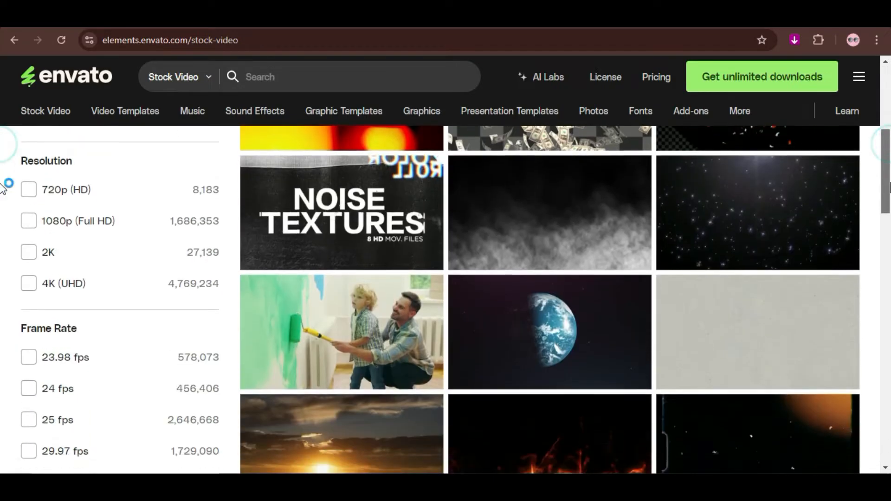
pyautogui.scroll(-3)
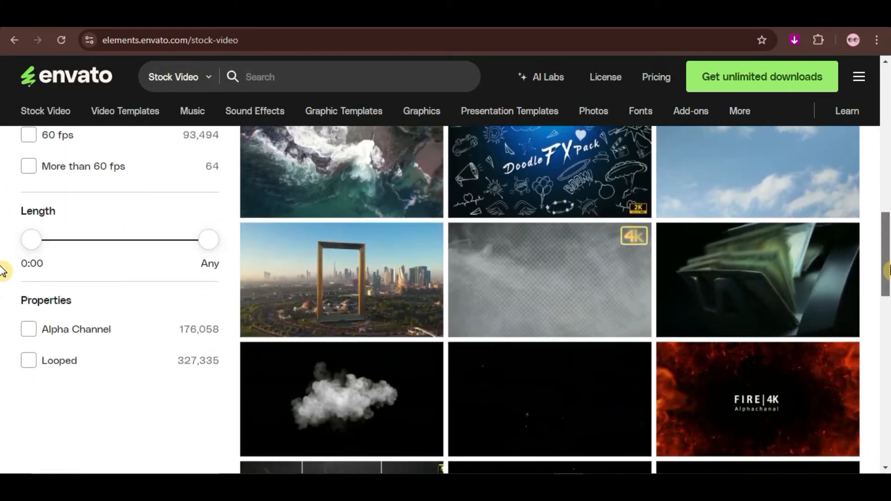
pyautogui.scroll(-3)
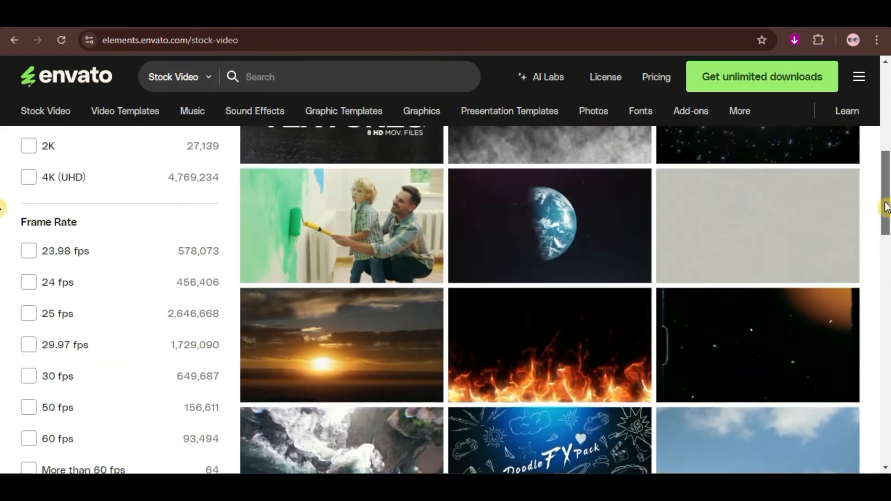
pyautogui.click(67, 76)
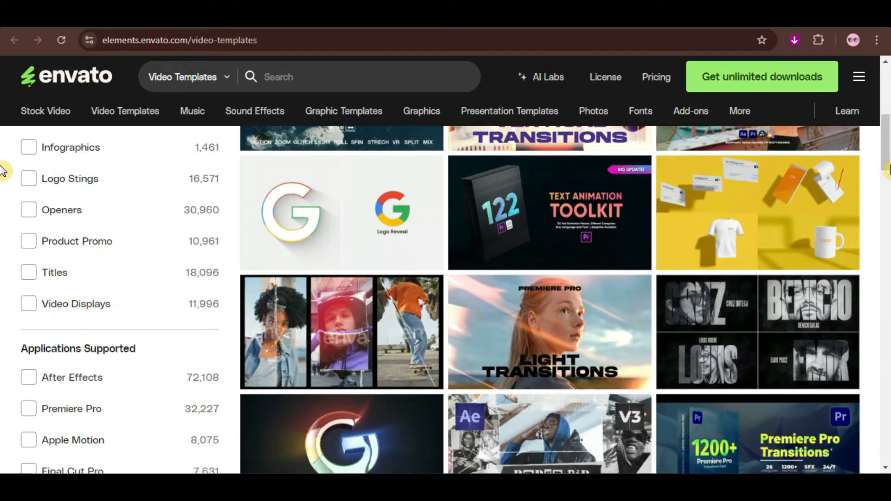
pyautogui.scroll(-3)
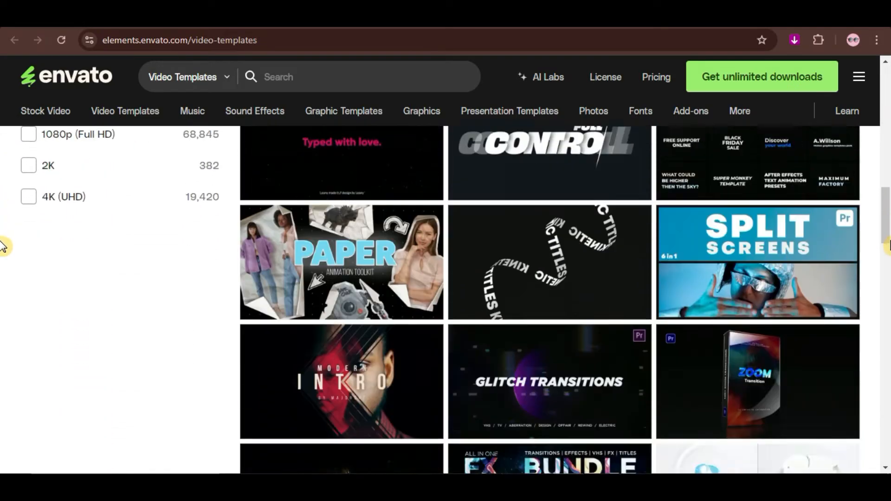
pyautogui.scroll(-3)
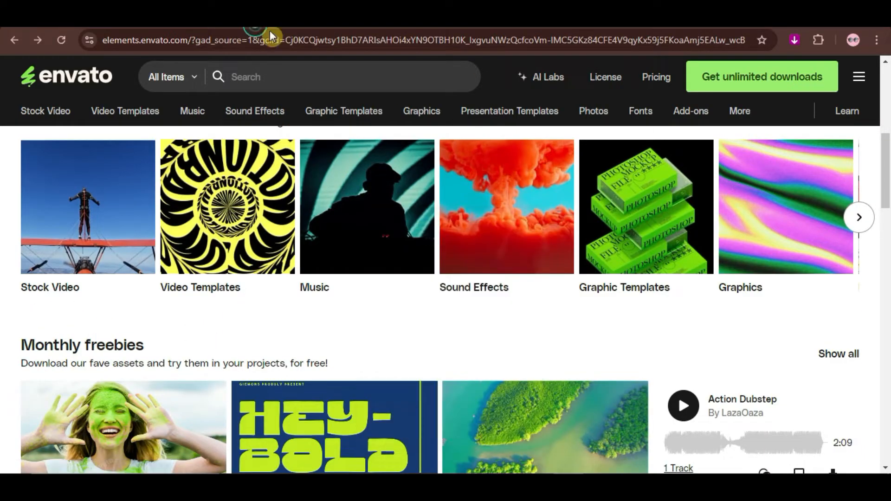
# Browse the Music catalogue, then the Sound Effects list (Woosh, Birds, Riser)
pyautogui.click(192, 110)
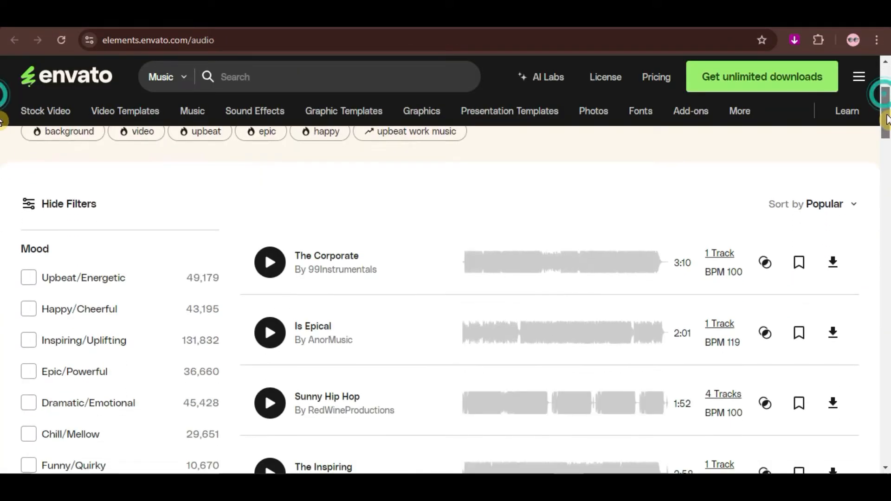
pyautogui.scroll(-3)
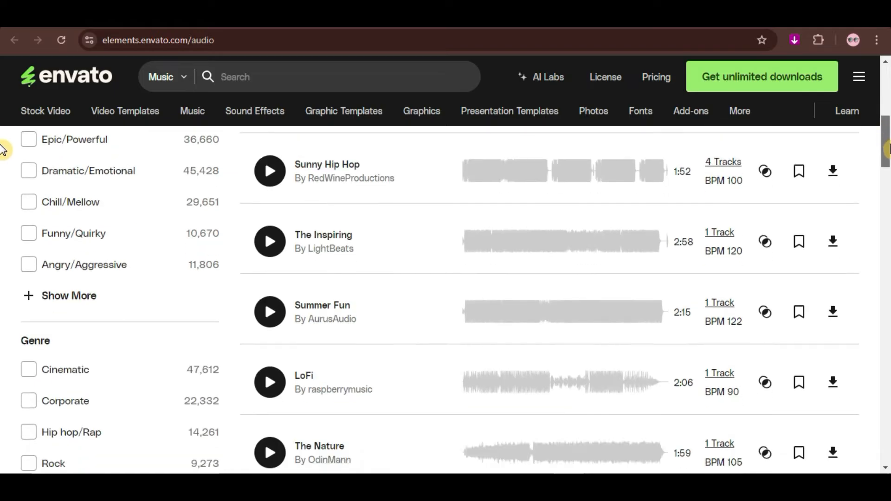
pyautogui.scroll(-3)
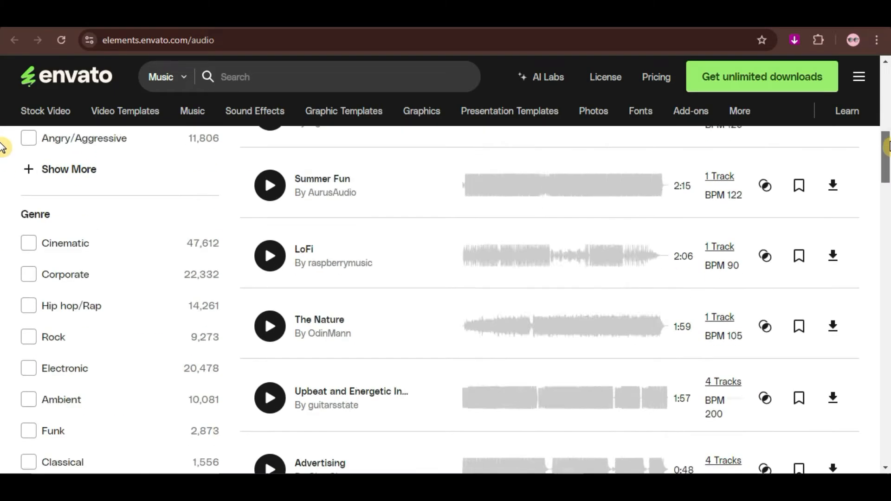
pyautogui.click(67, 77)
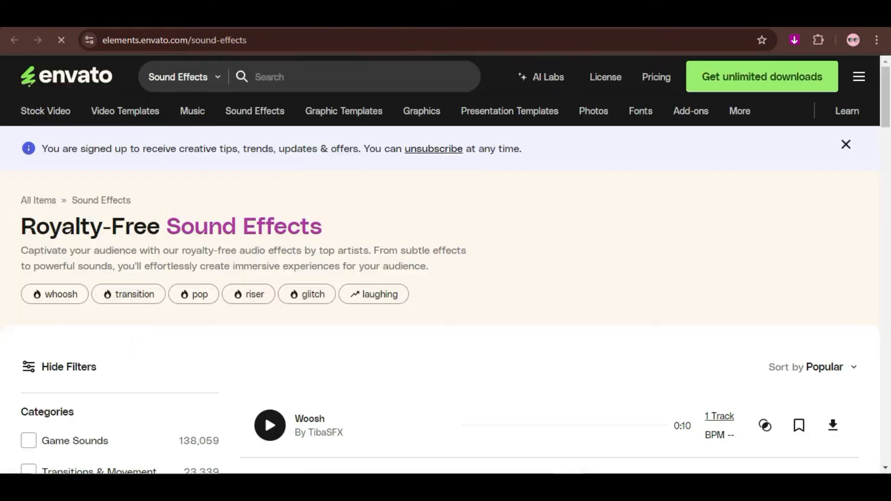
pyautogui.scroll(-3)
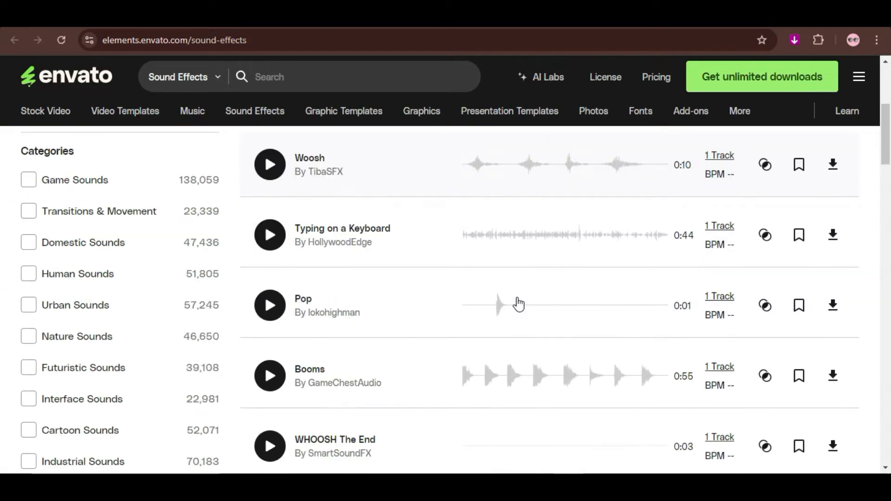
pyautogui.scroll(-3)
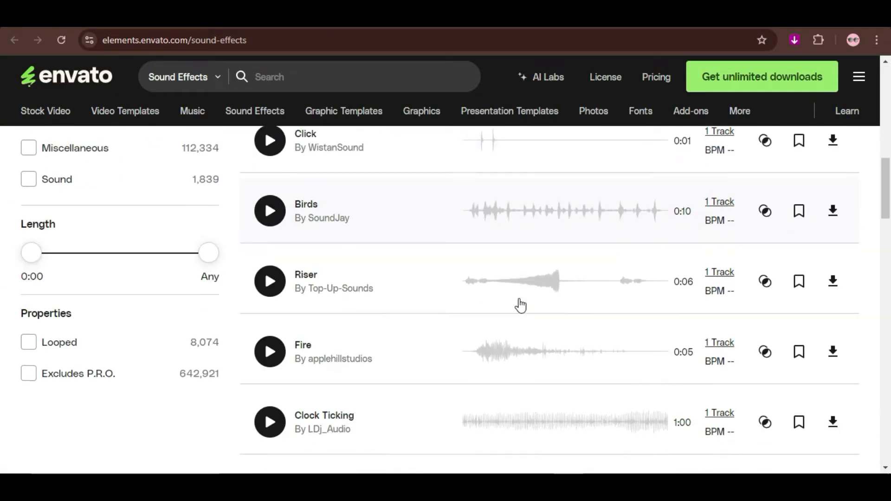
pyautogui.scroll(-3)
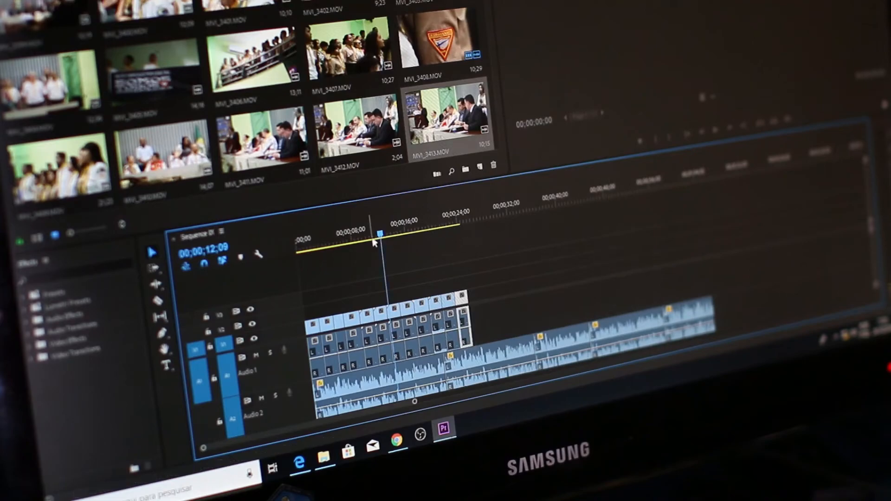
# Enter the Envato extension, accept its terms and run the AI music match on the Music tab
pyautogui.click(436, 224)
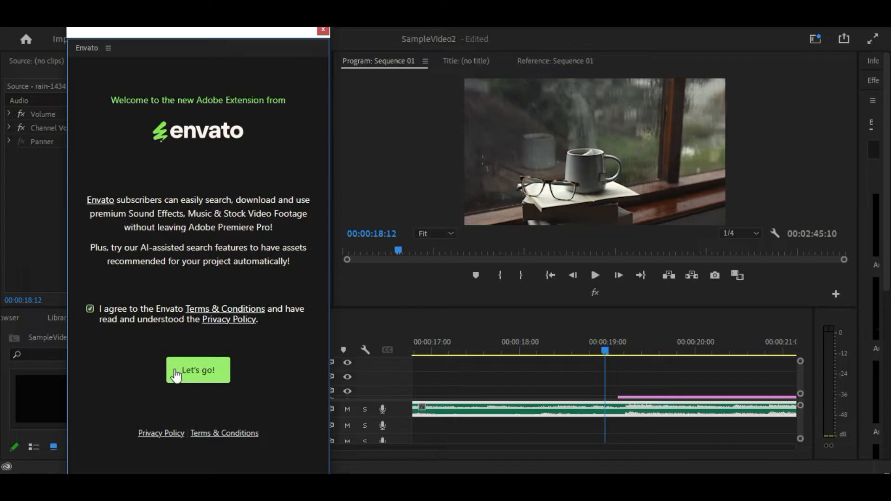
pyautogui.click(198, 370)
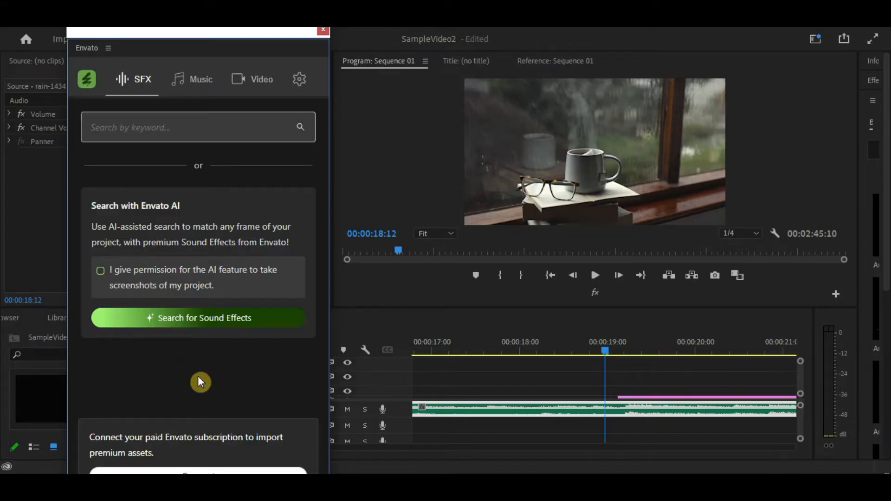
pyautogui.click(201, 79)
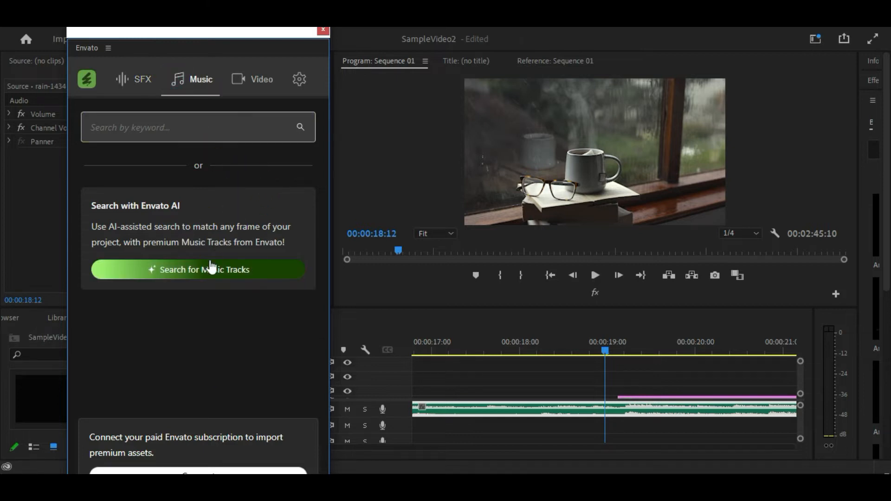
pyautogui.click(197, 269)
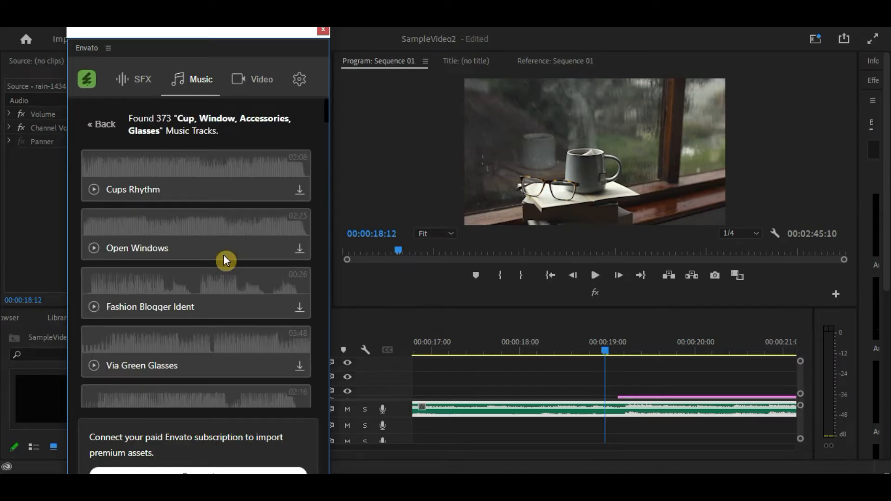
pyautogui.scroll(-3)
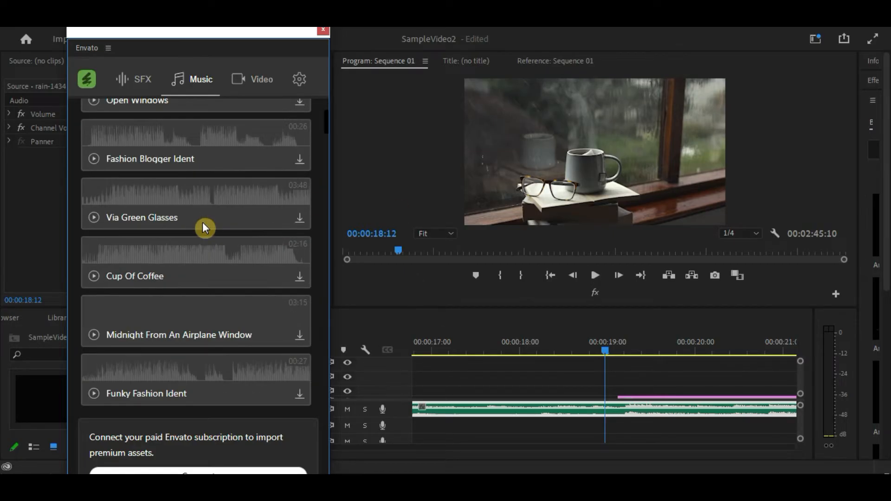
pyautogui.scroll(-3)
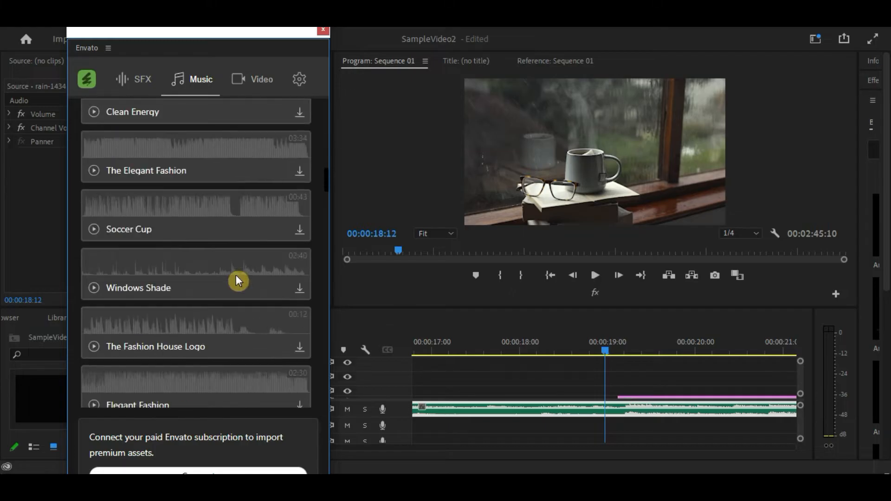
pyautogui.scroll(-3)
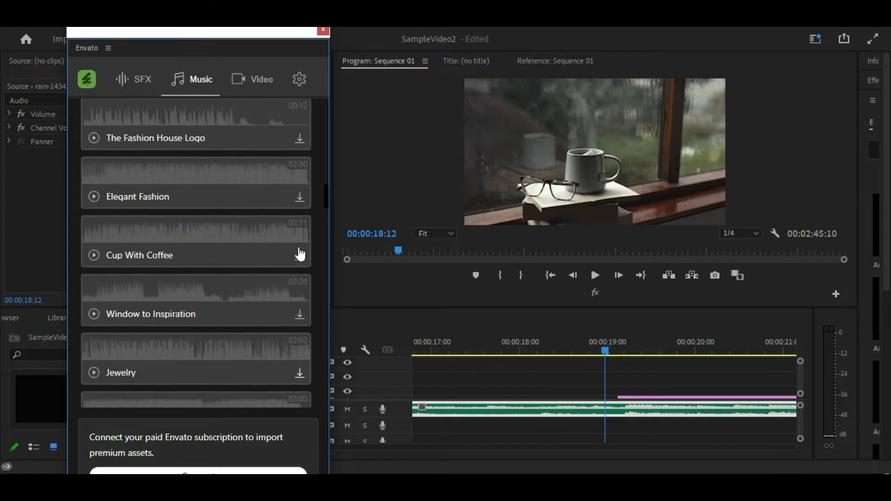
pyautogui.scroll(-3)
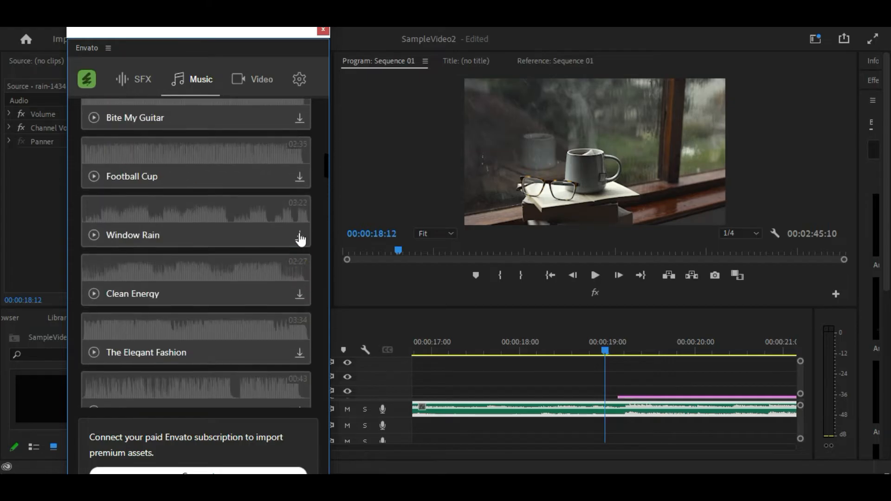
# Download the watermarked Window Rain preview mp3 from the matched results
pyautogui.click(300, 235)
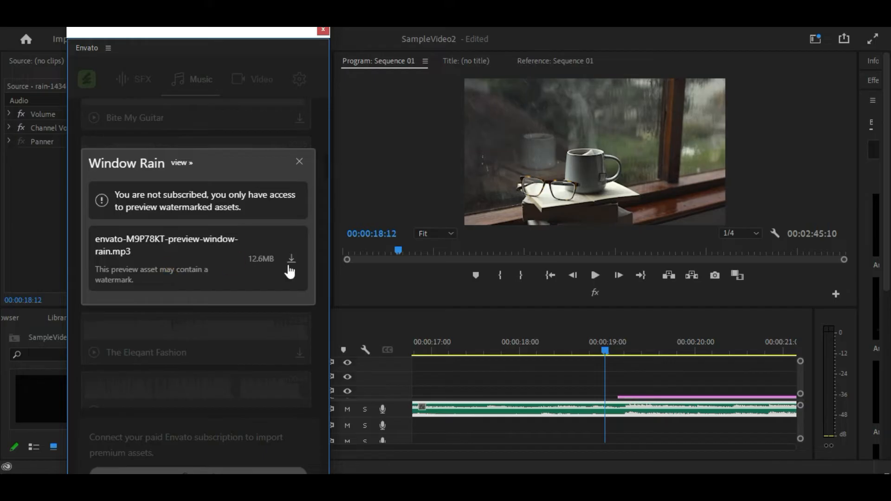
pyautogui.click(291, 259)
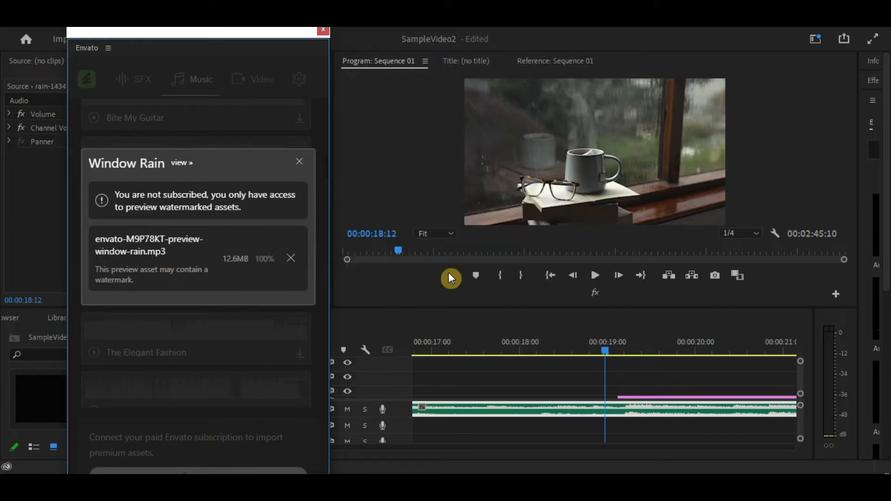
pyautogui.click(290, 258)
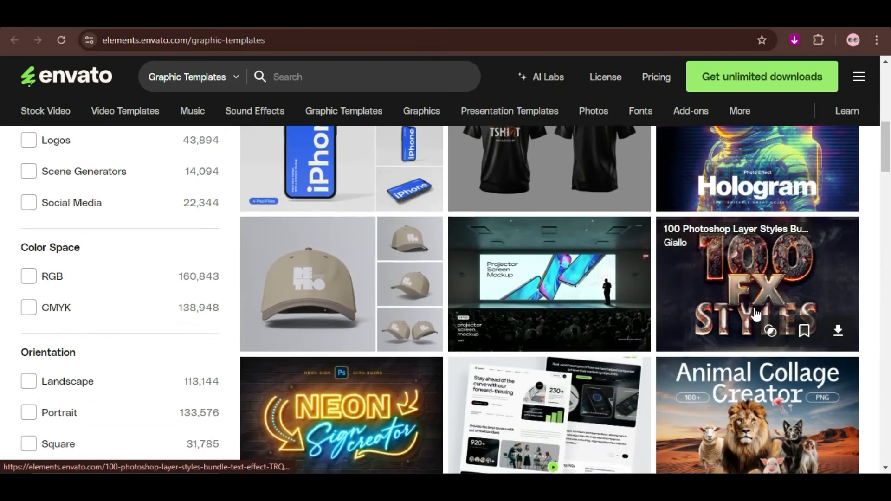
pyautogui.scroll(-3)
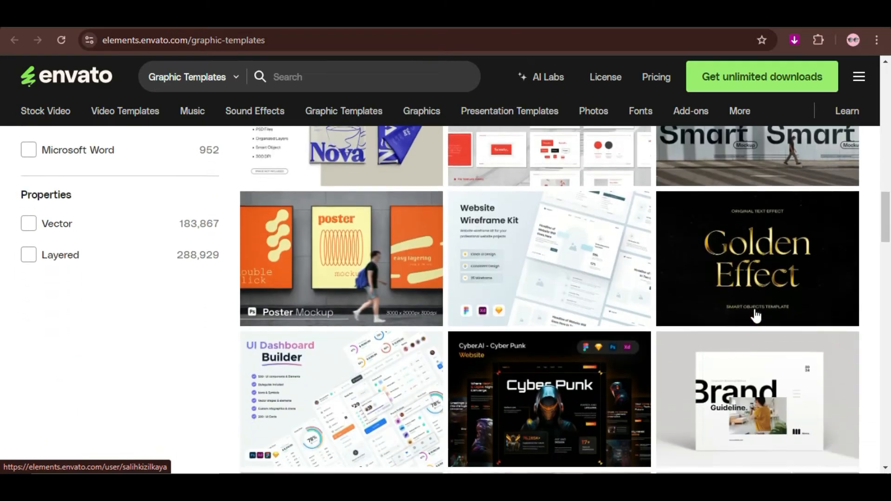
pyautogui.scroll(-3)
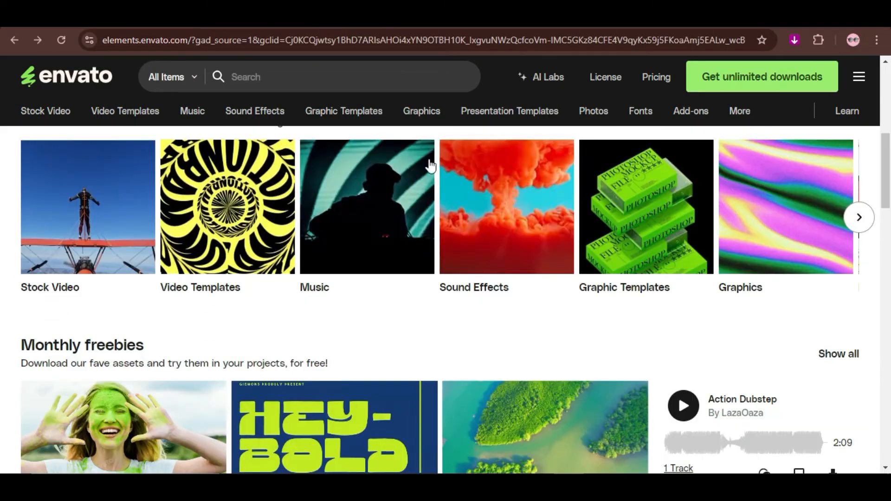
pyautogui.click(859, 217)
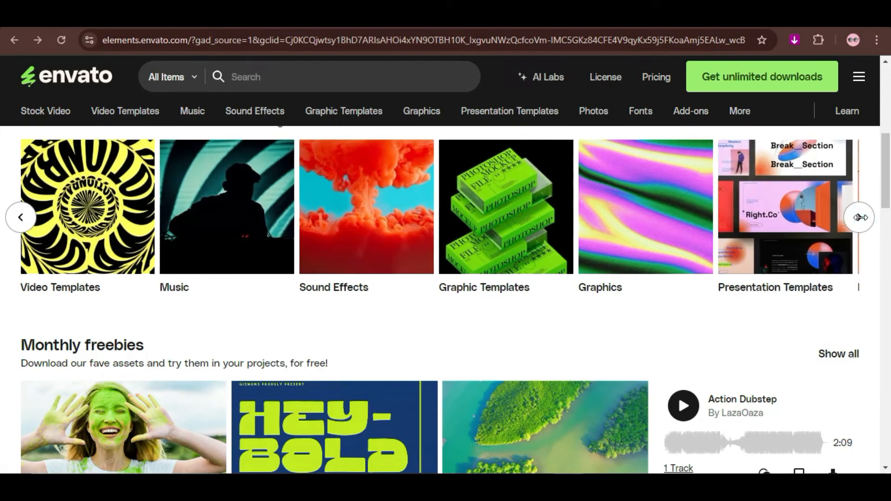
pyautogui.click(860, 221)
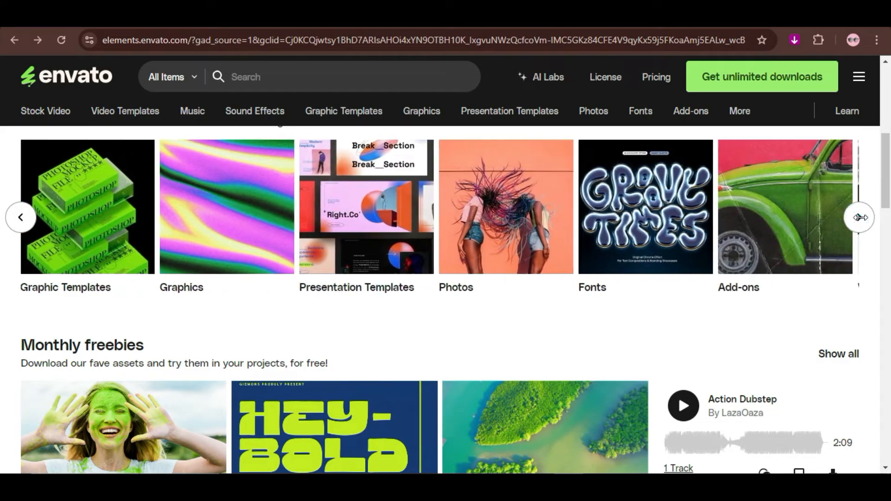
pyautogui.click(860, 217)
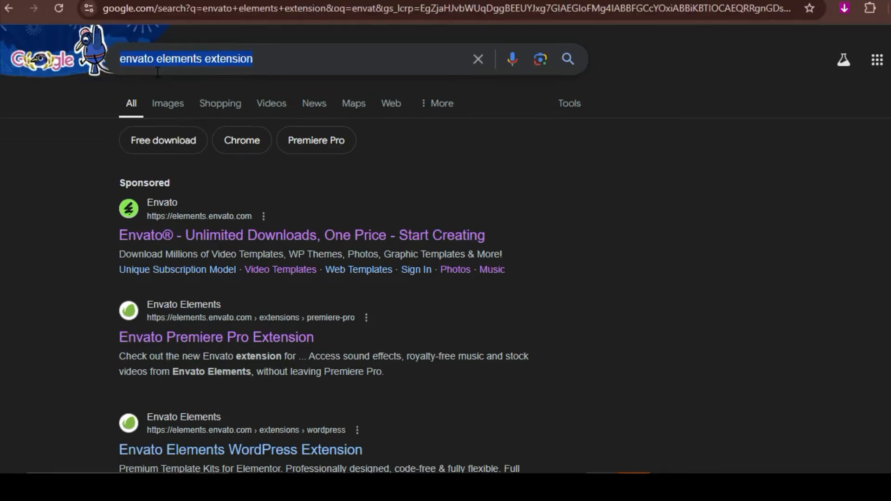
# Open the 'Envato Premiere Pro Extension' search result and read through the page
pyautogui.scroll(-3)
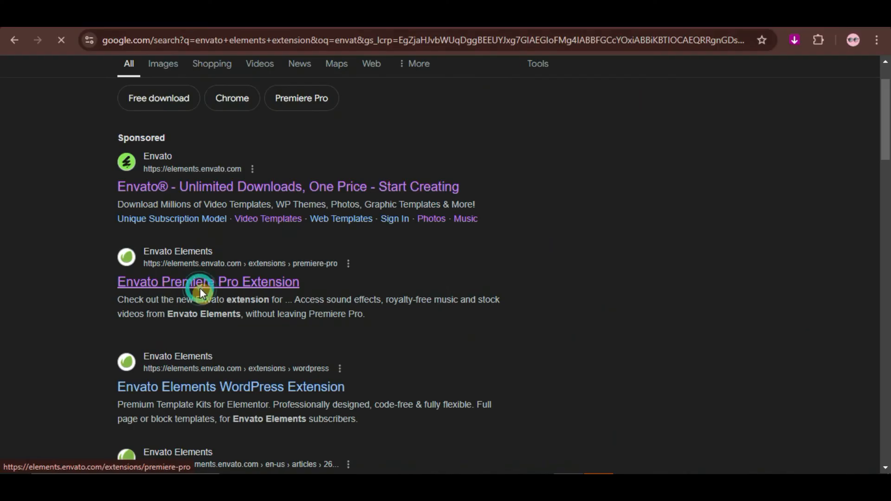
pyautogui.click(207, 282)
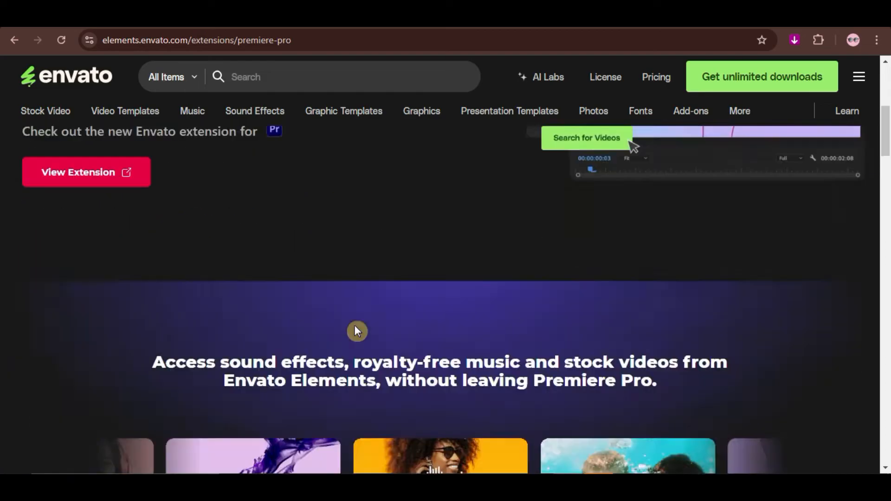
pyautogui.scroll(-3)
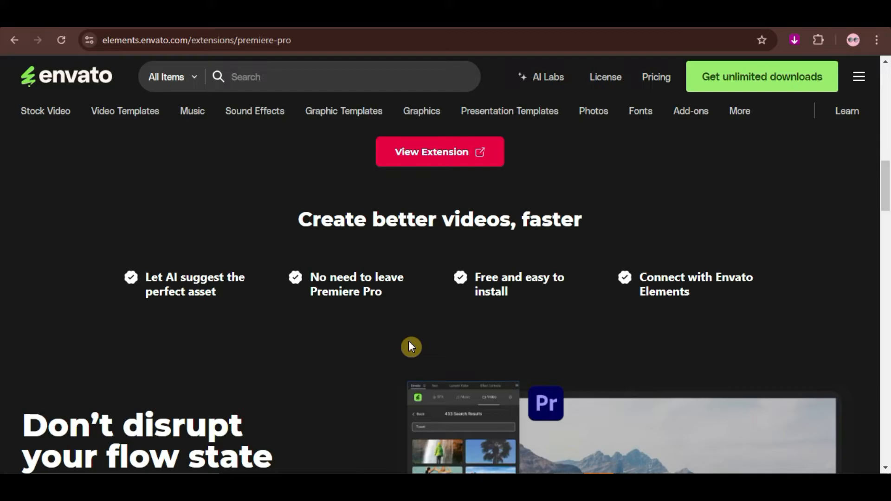
pyautogui.scroll(-3)
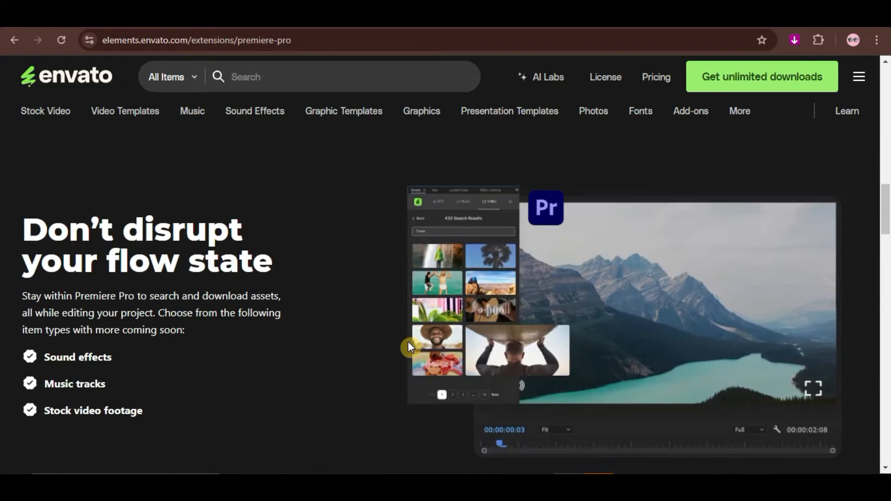
pyautogui.scroll(-3)
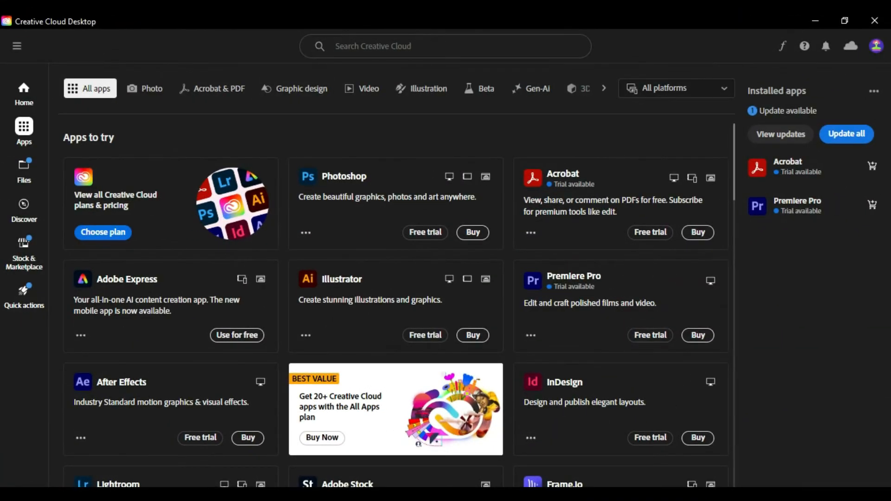
pyautogui.moveTo(105, 184)
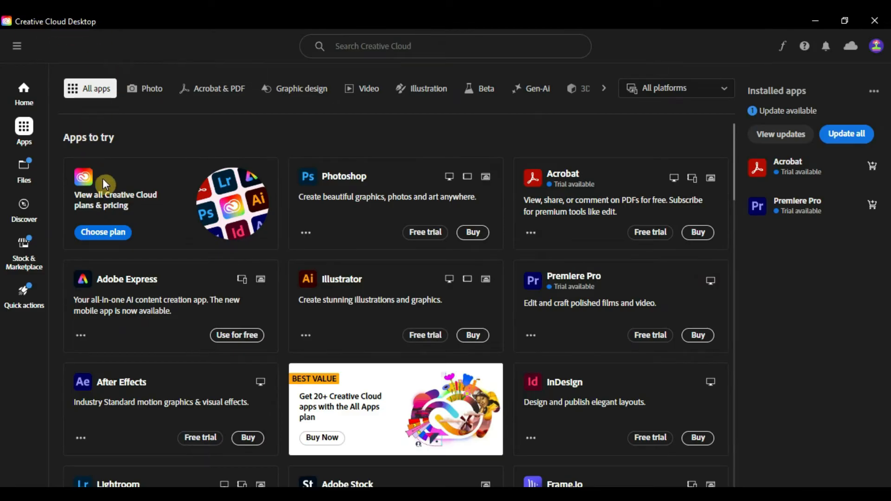
pyautogui.moveTo(363, 139)
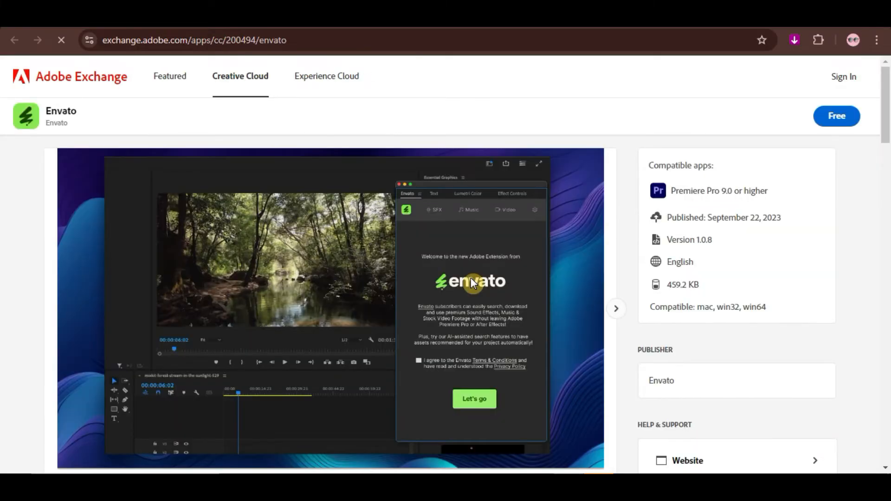
pyautogui.moveTo(485, 259)
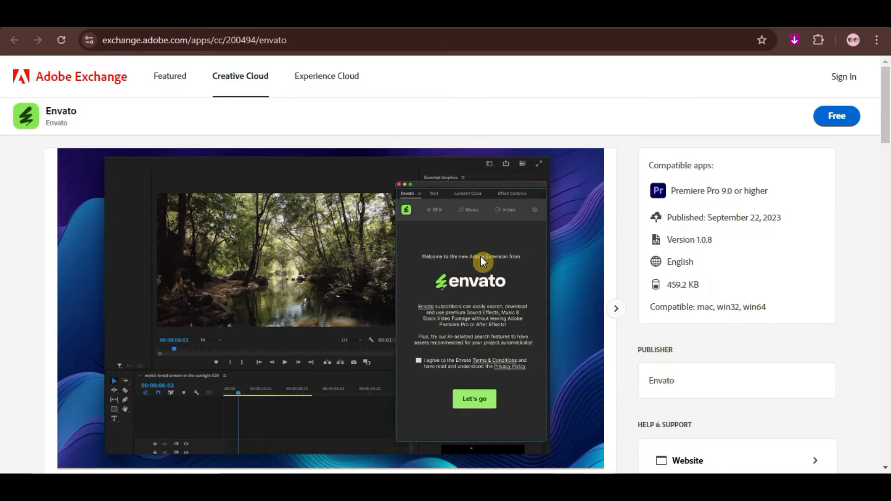
pyautogui.moveTo(834, 138)
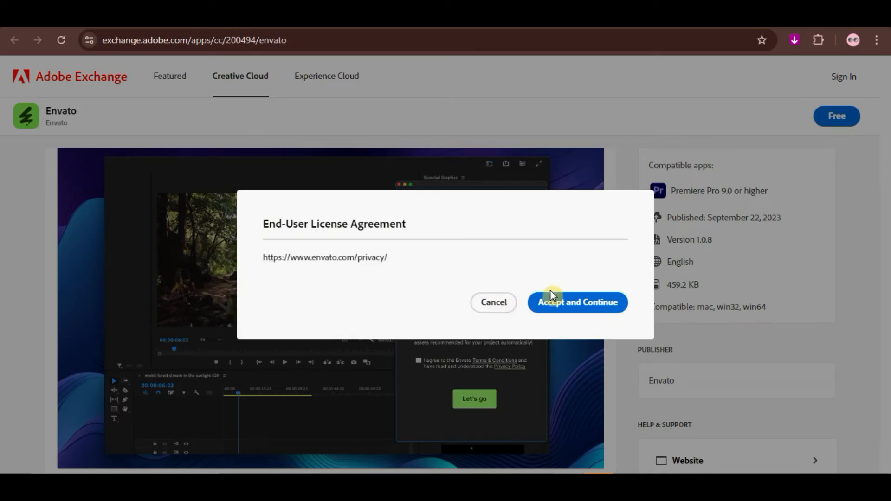
# Accept the Envato plugin's EULA, then manage it and allow Creative Cloud Desktop to open
pyautogui.click(577, 302)
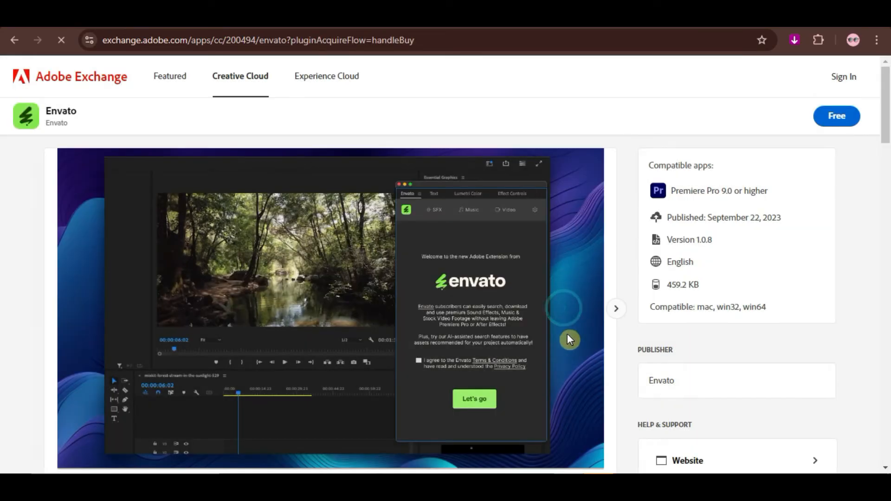
pyautogui.click(837, 116)
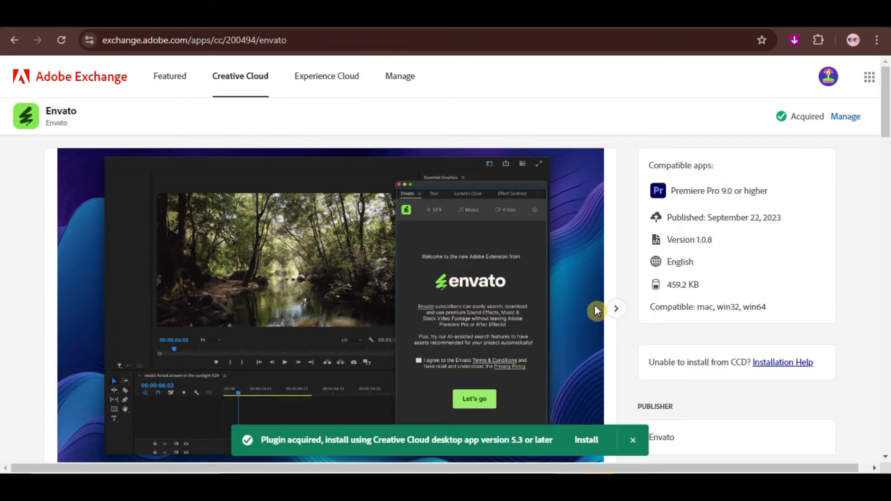
pyautogui.click(632, 441)
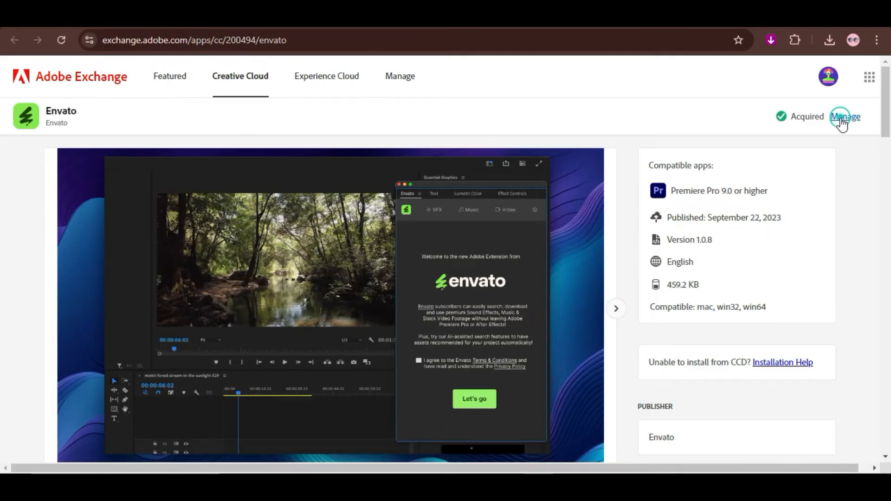
pyautogui.click(844, 117)
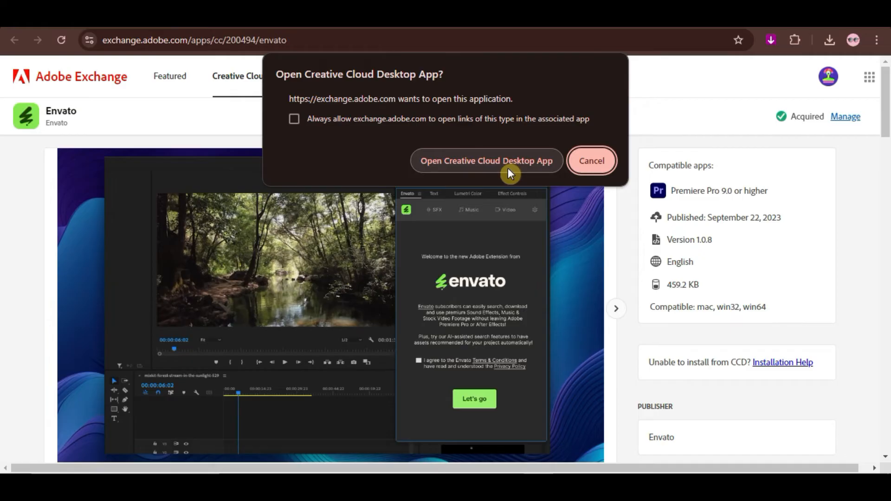
pyautogui.click(485, 161)
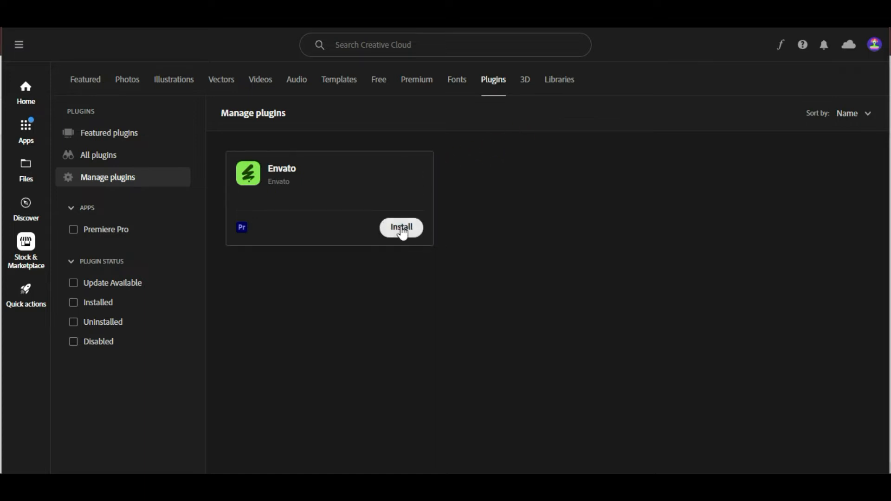
# Start installing the Envato plugin card and confirm the third-party install
pyautogui.click(401, 227)
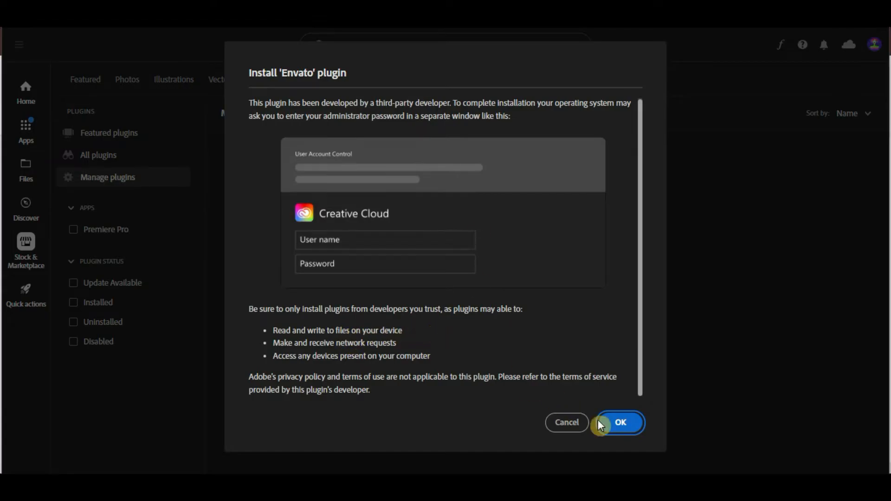
pyautogui.click(620, 423)
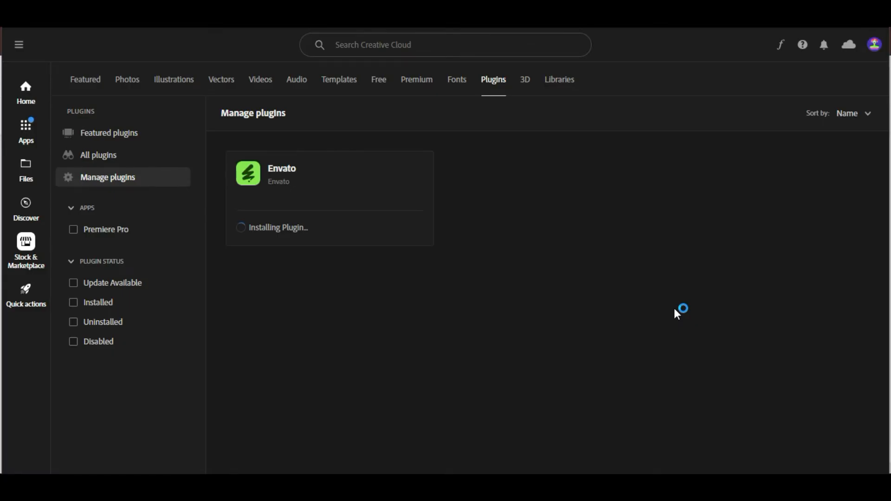
pyautogui.moveTo(668, 315)
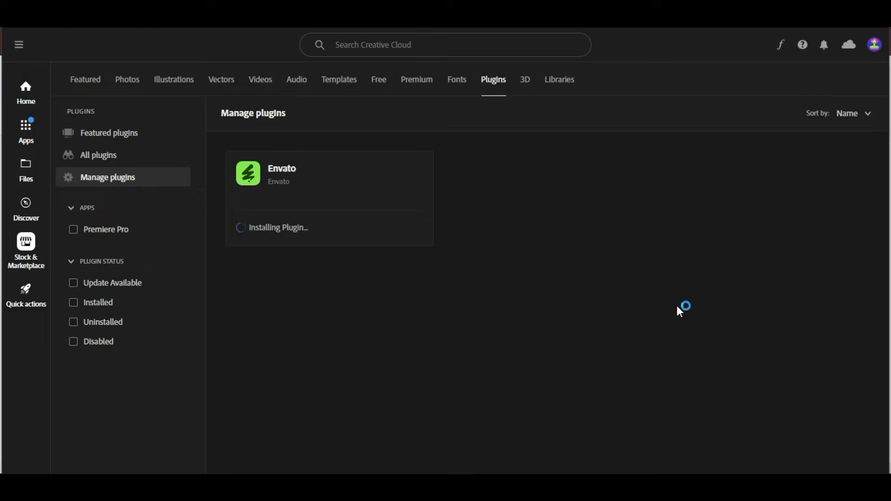
pyautogui.moveTo(672, 277)
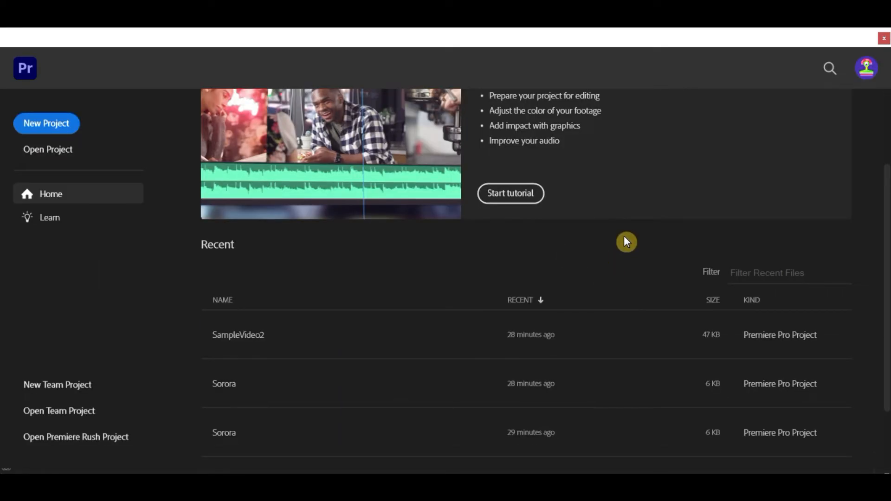
pyautogui.moveTo(275, 349)
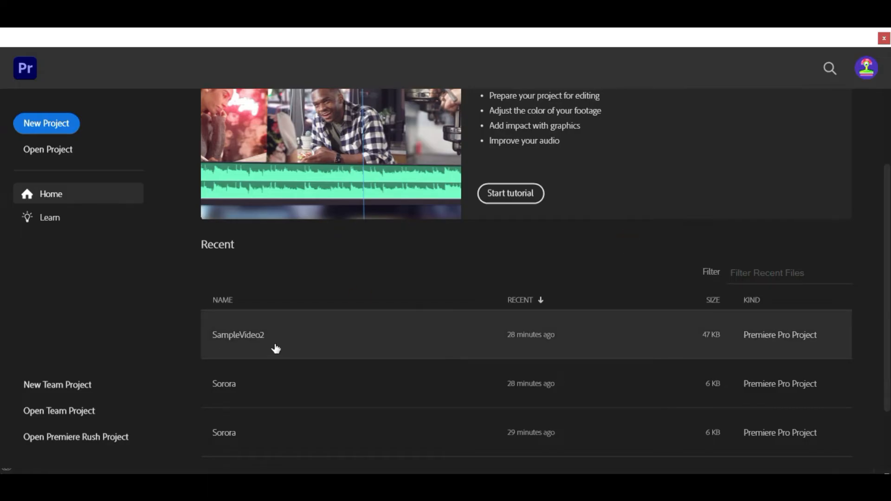
# Open the SampleVideo2 project from Recent and bring up the Window menu's extensions list
pyautogui.doubleClick(238, 335)
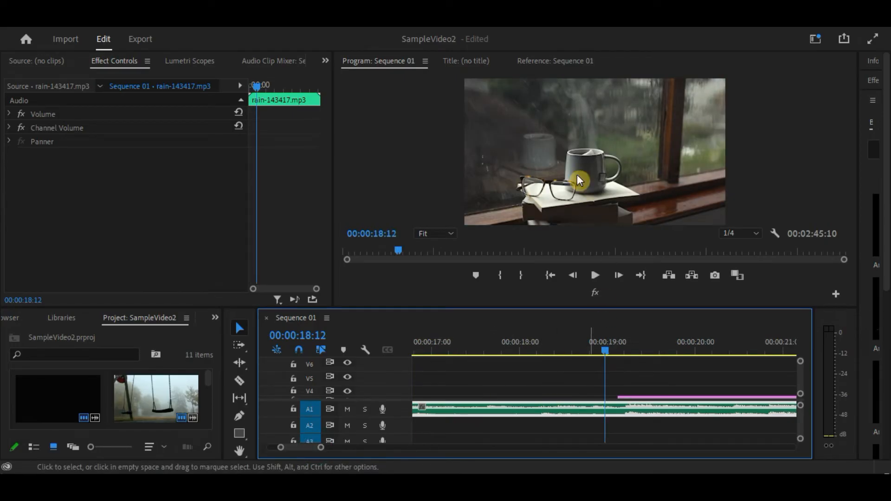
pyautogui.moveTo(498, 135)
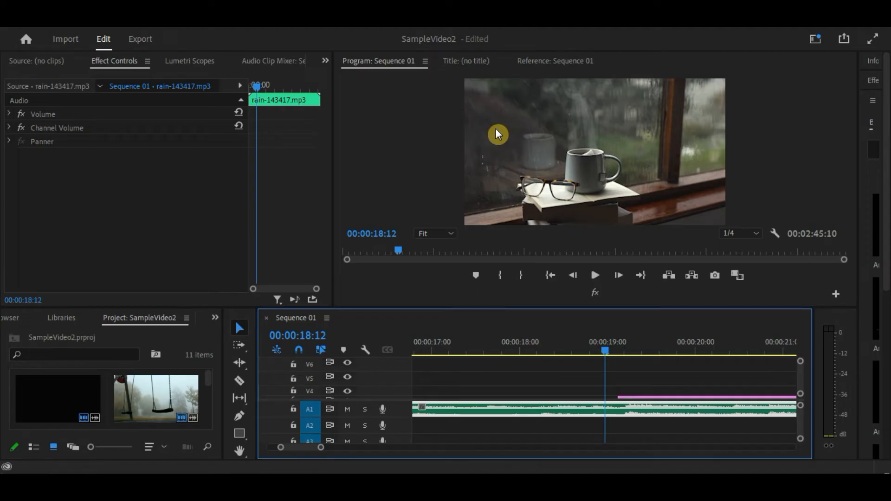
pyautogui.moveTo(272, 29)
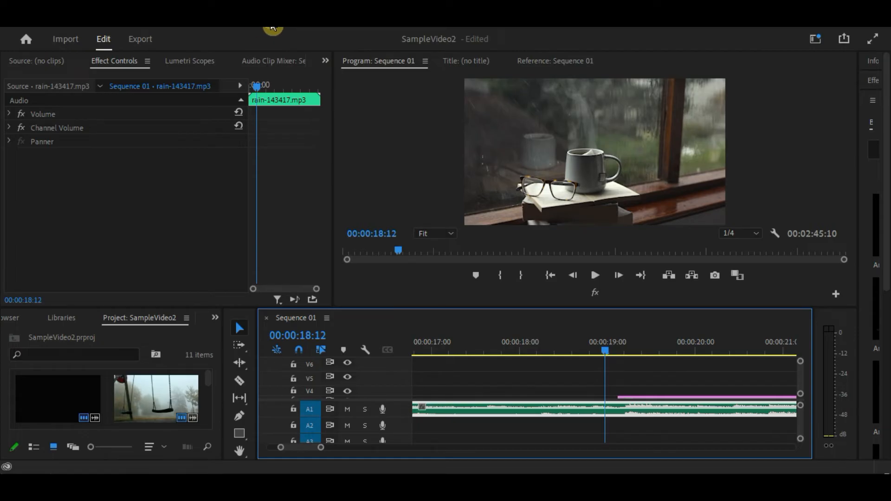
pyautogui.click(273, 27)
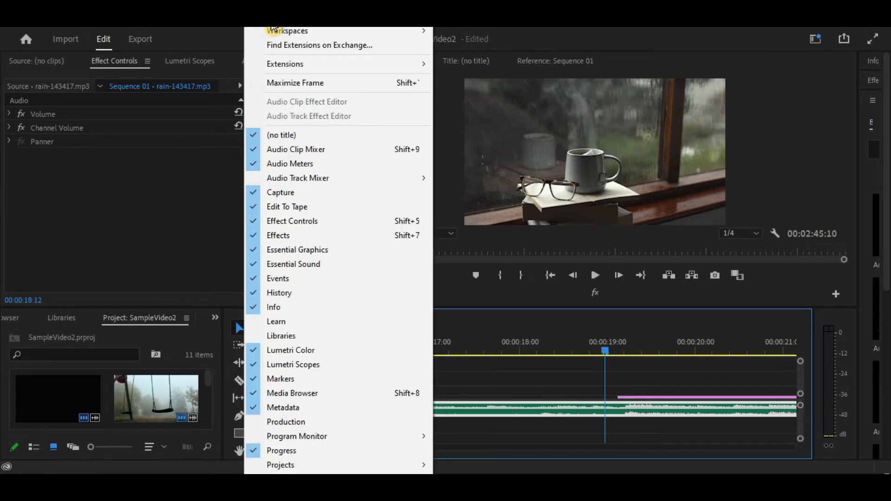
pyautogui.moveTo(291, 64)
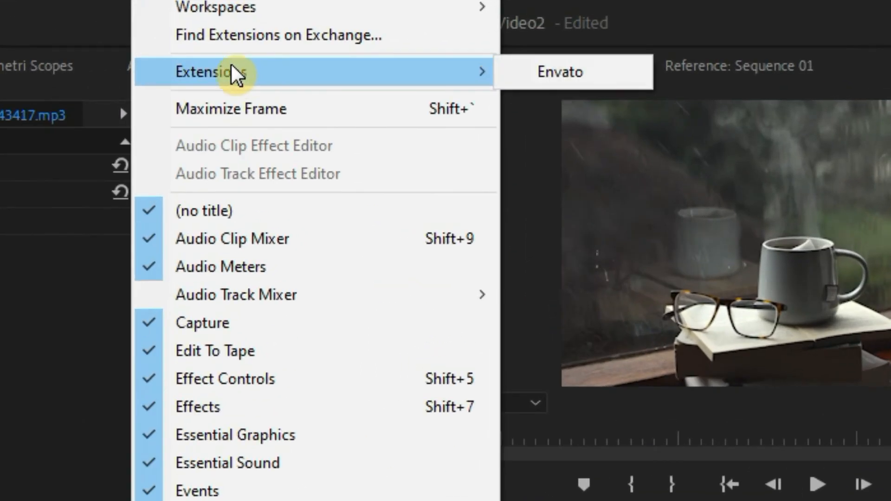
pyautogui.moveTo(460, 85)
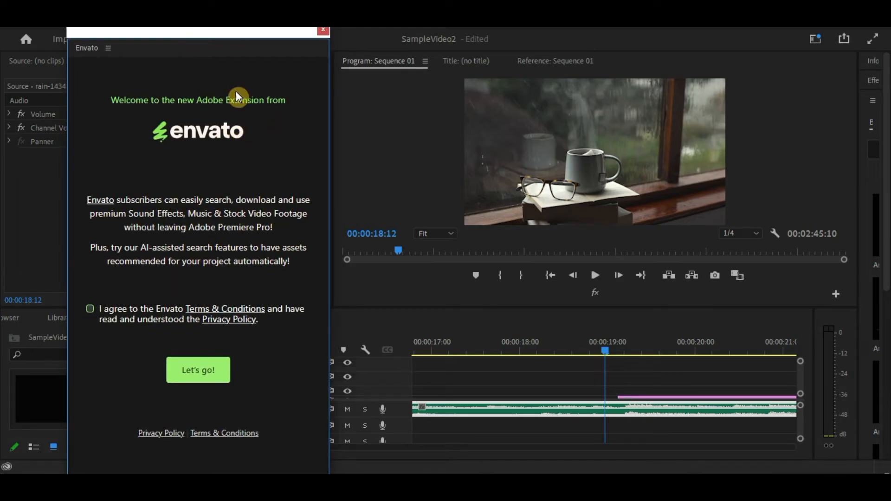
pyautogui.moveTo(93, 312)
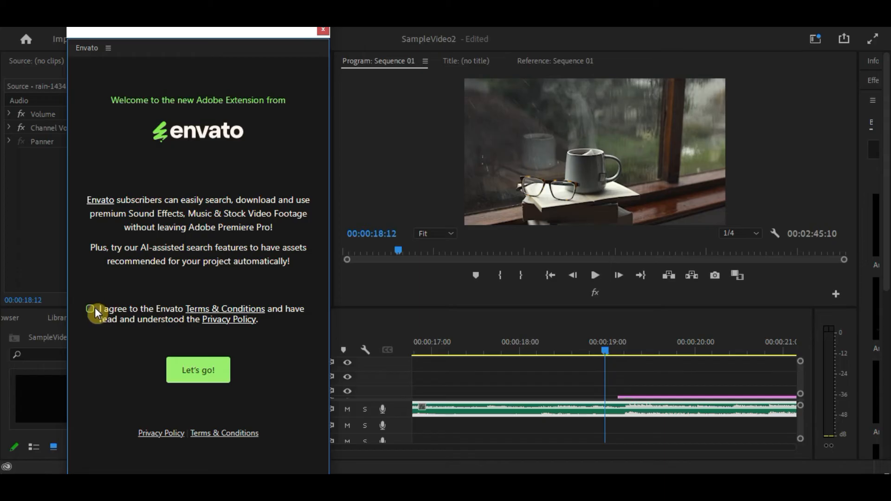
# Accept the Envato terms, enter the panel, switch to Video and grant the AI frame-matching permission
pyautogui.click(89, 308)
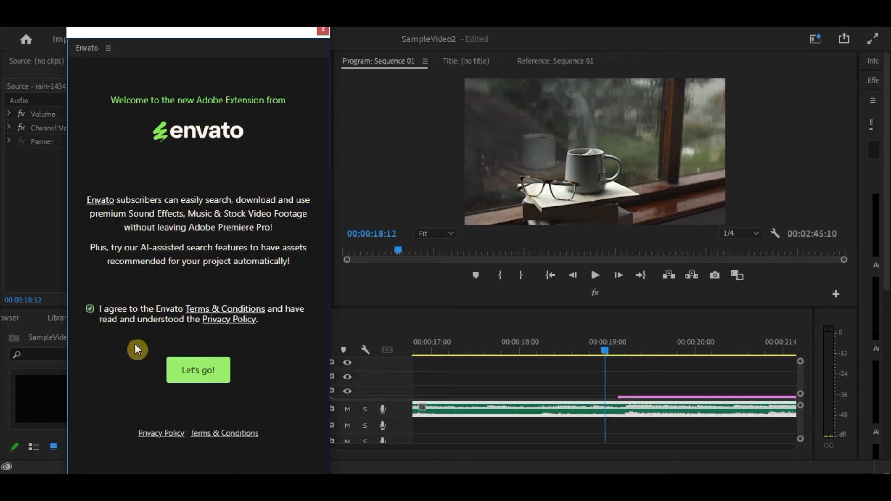
pyautogui.click(197, 370)
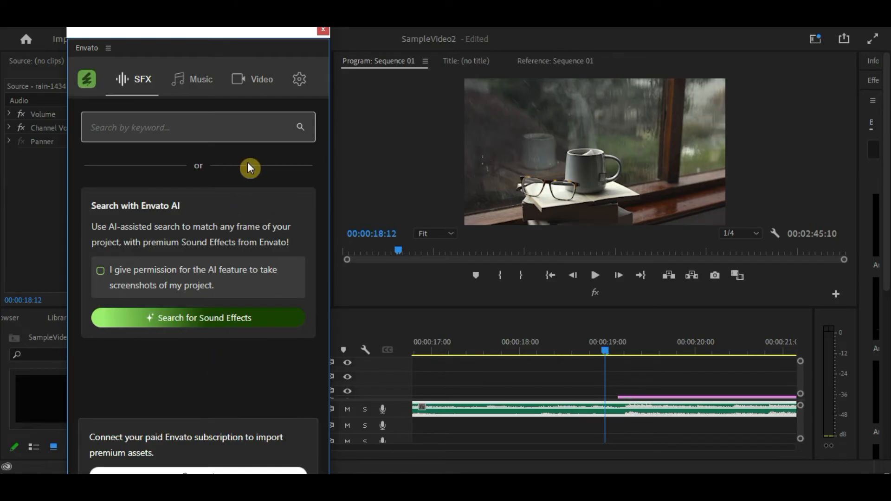
pyautogui.moveTo(290, 166)
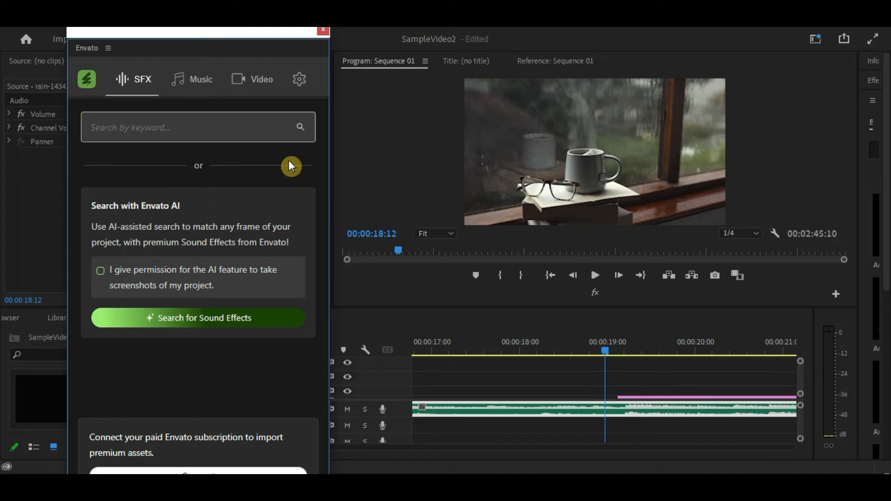
pyautogui.moveTo(288, 169)
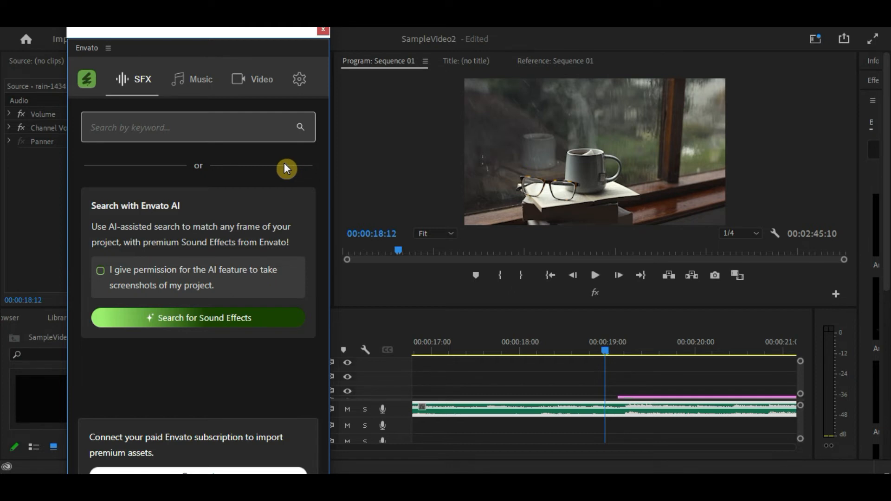
pyautogui.moveTo(201, 79)
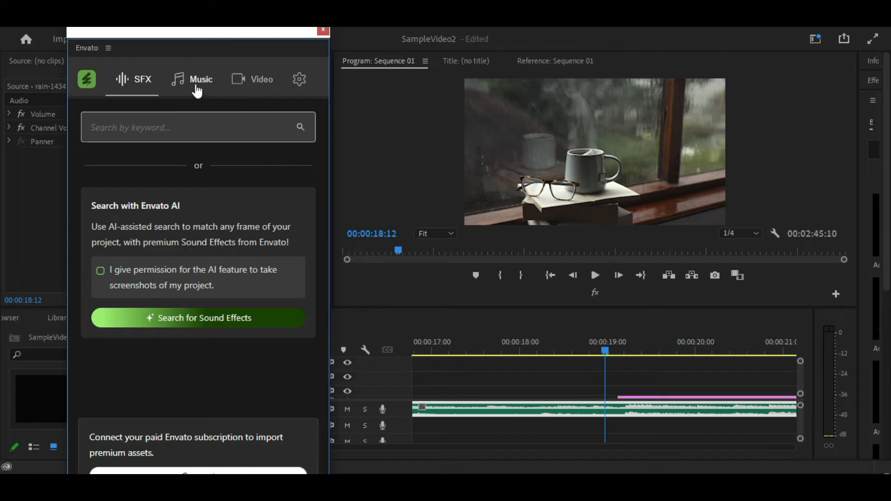
pyautogui.click(257, 79)
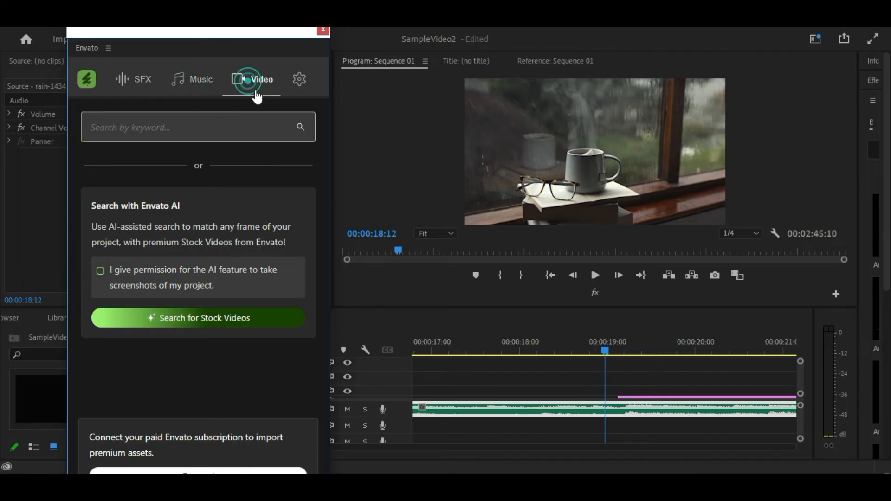
pyautogui.click(197, 128)
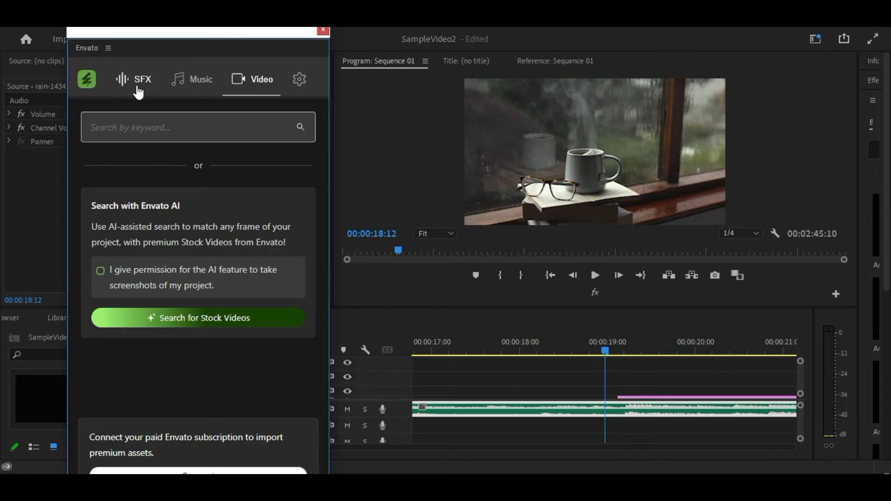
pyautogui.moveTo(269, 95)
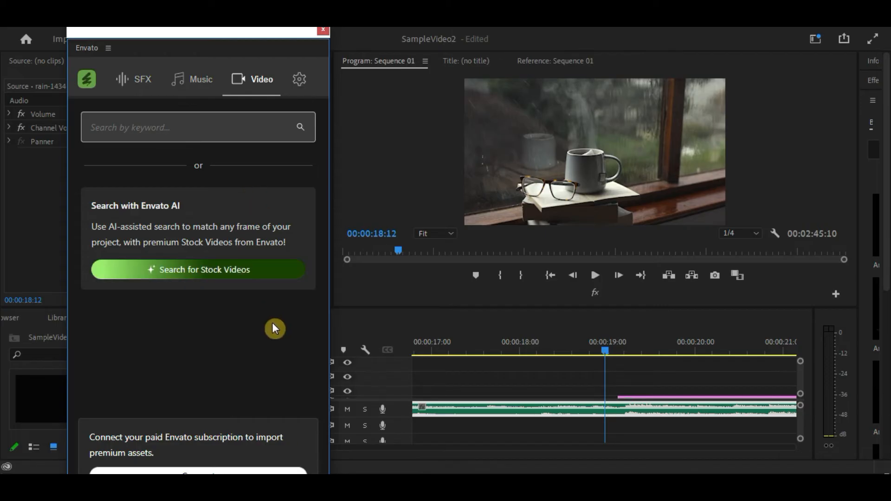
# Run the AI Search for Music Tracks and scroll the matched results to Window Rain
pyautogui.click(190, 79)
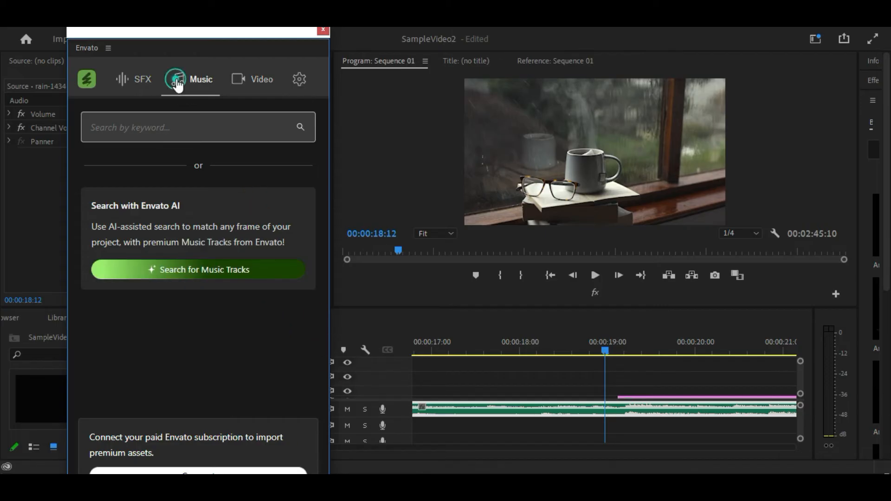
pyautogui.moveTo(213, 277)
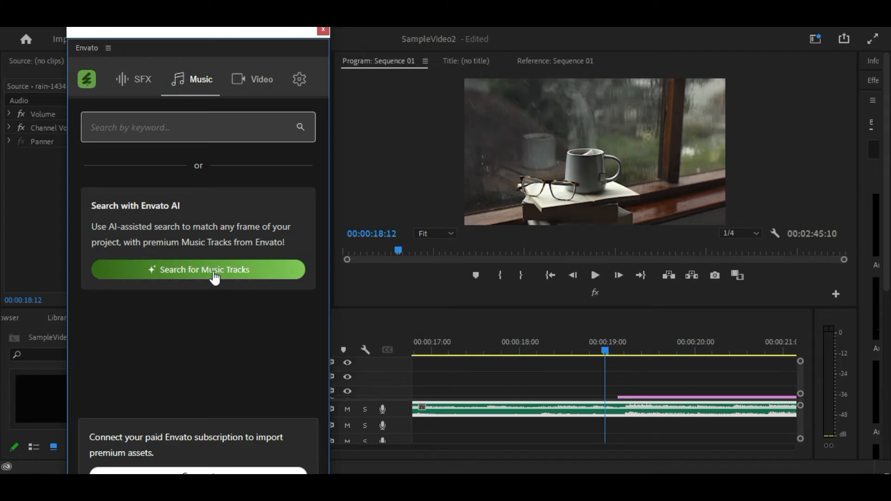
pyautogui.click(198, 269)
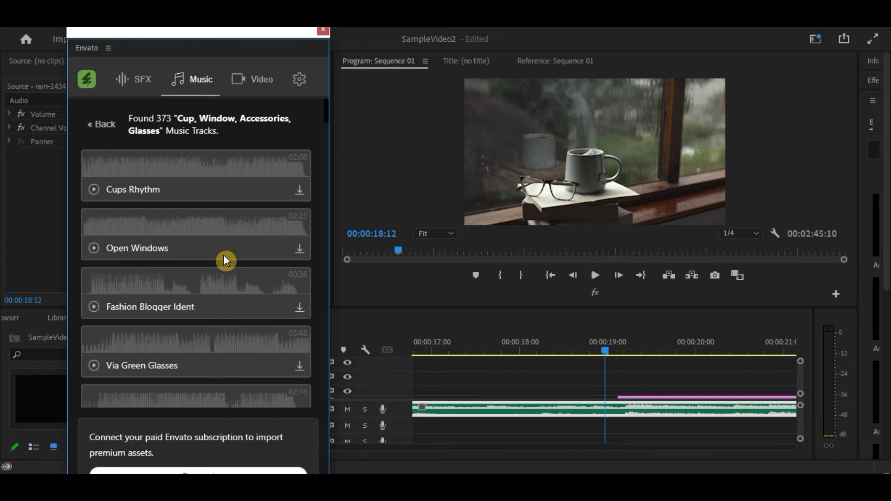
pyautogui.scroll(-3)
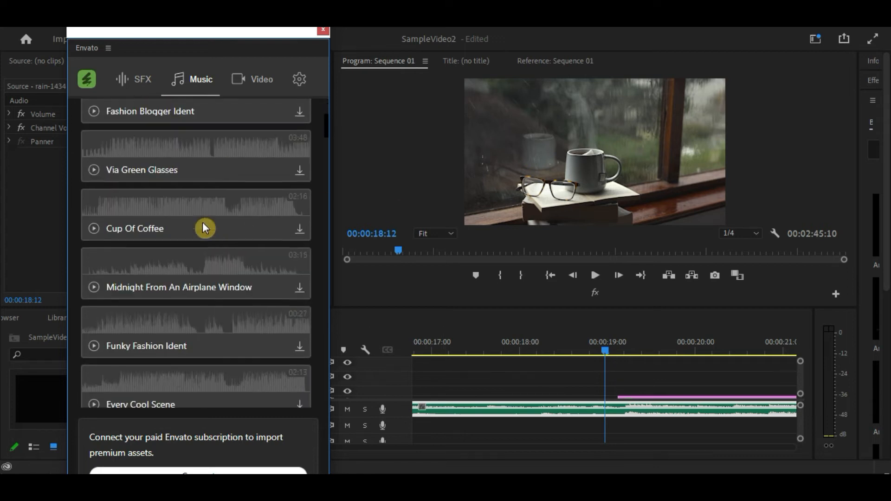
pyautogui.scroll(-3)
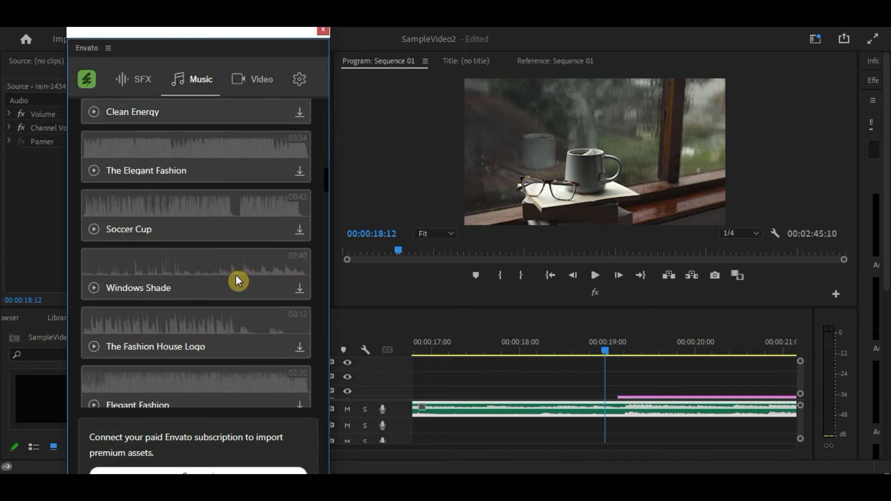
pyautogui.scroll(-3)
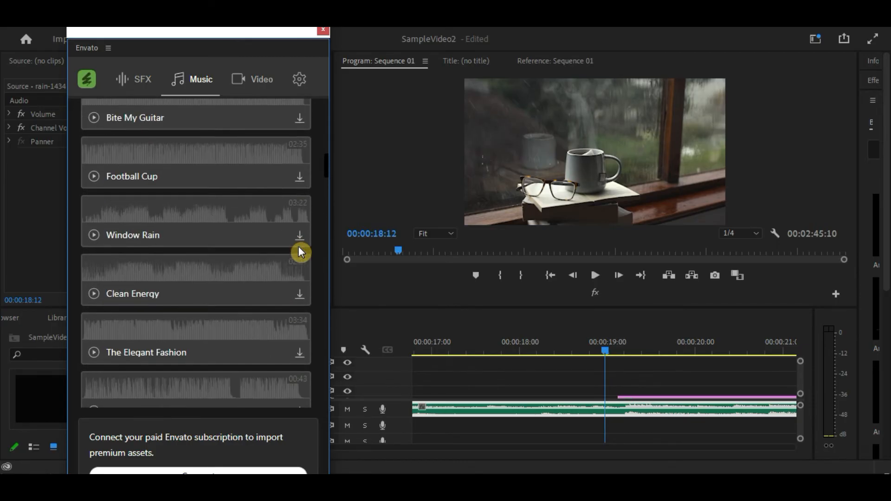
# Download the watermarked Window Rain preview mp3 into the project
pyautogui.click(300, 235)
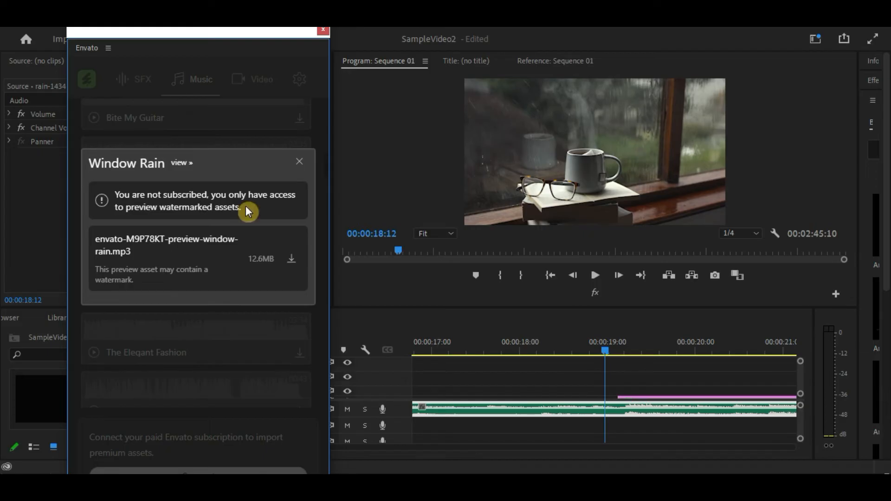
pyautogui.moveTo(158, 286)
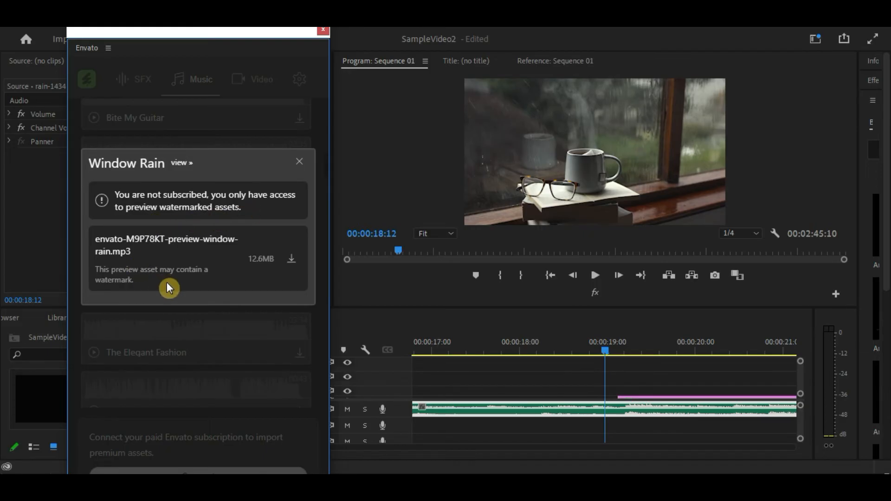
pyautogui.click(291, 259)
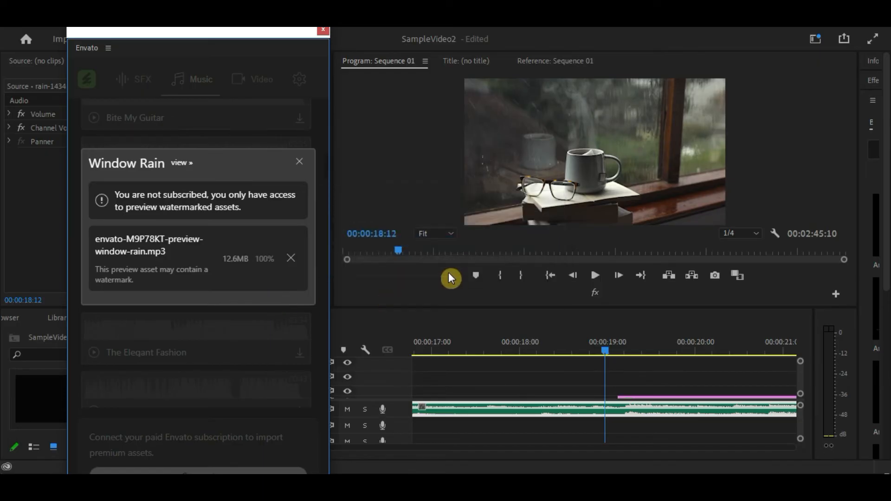
# Play the imported envato Window Rain mp3 in the Source monitor and dismiss its download notice
pyautogui.click(290, 259)
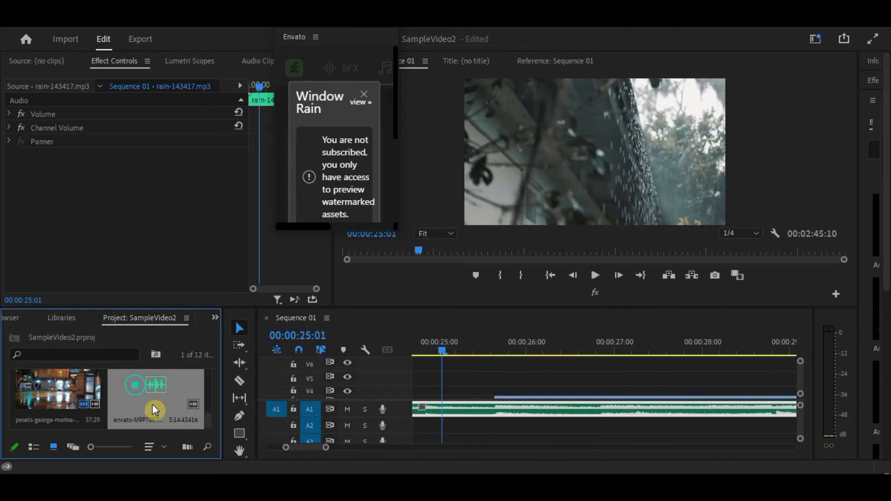
pyautogui.click(134, 385)
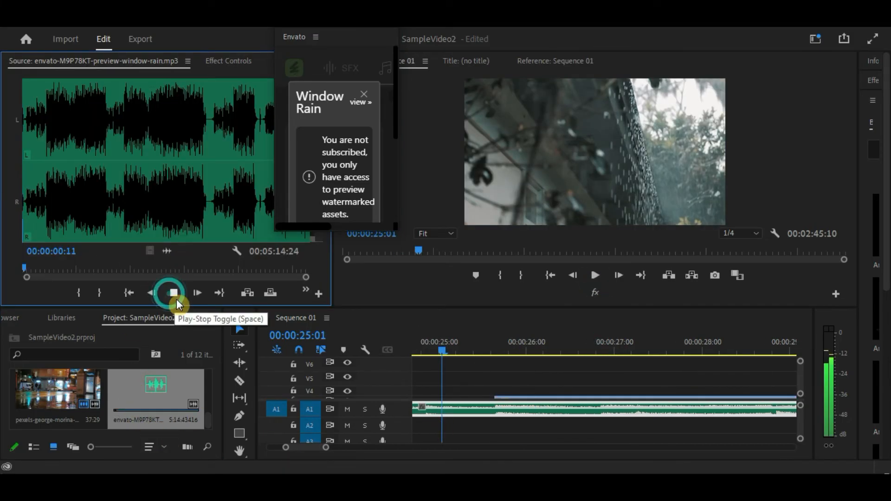
pyautogui.click(174, 294)
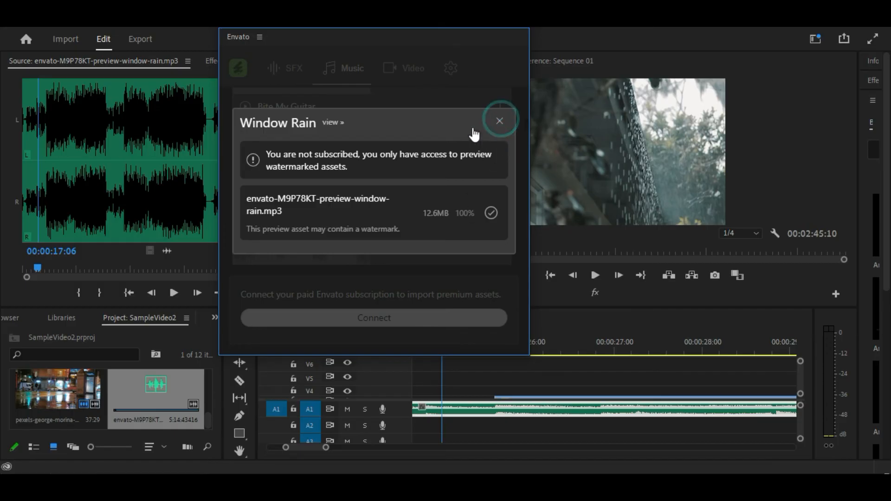
pyautogui.click(500, 121)
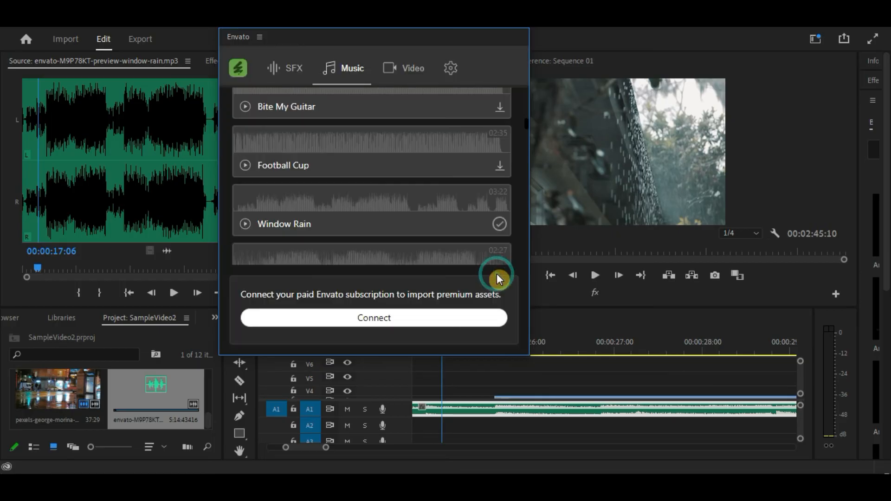
pyautogui.moveTo(288, 68)
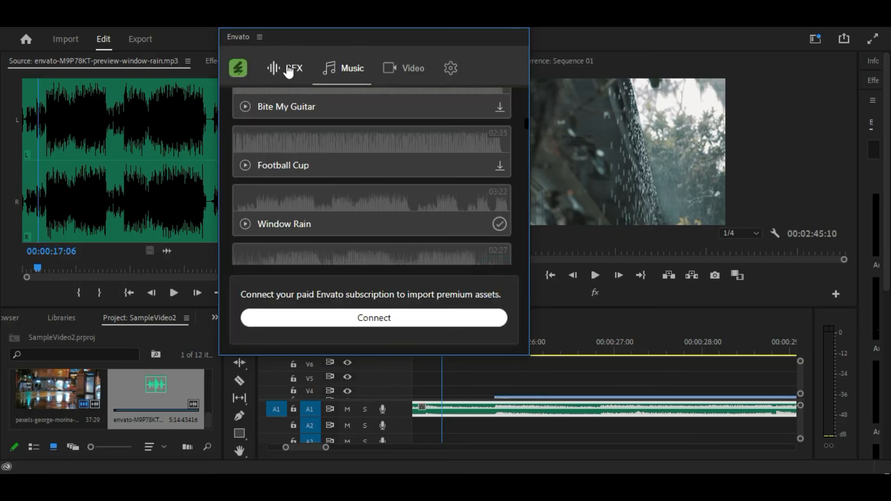
# From the SFX results, download the watermarked Window Opening preview mp3 and dismiss its notice
pyautogui.click(285, 68)
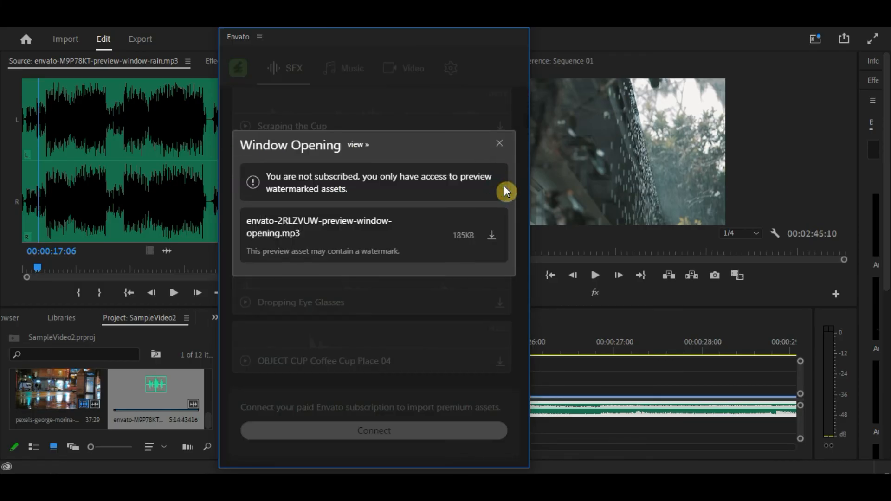
pyautogui.click(493, 235)
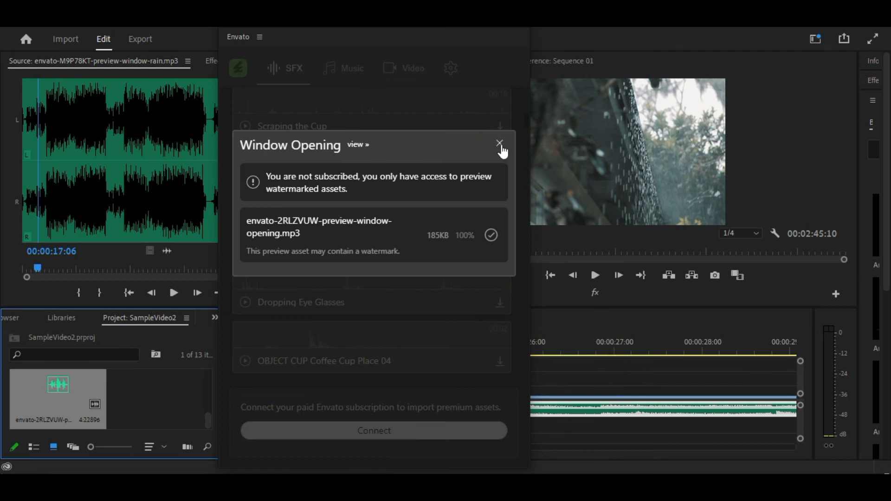
pyautogui.click(499, 143)
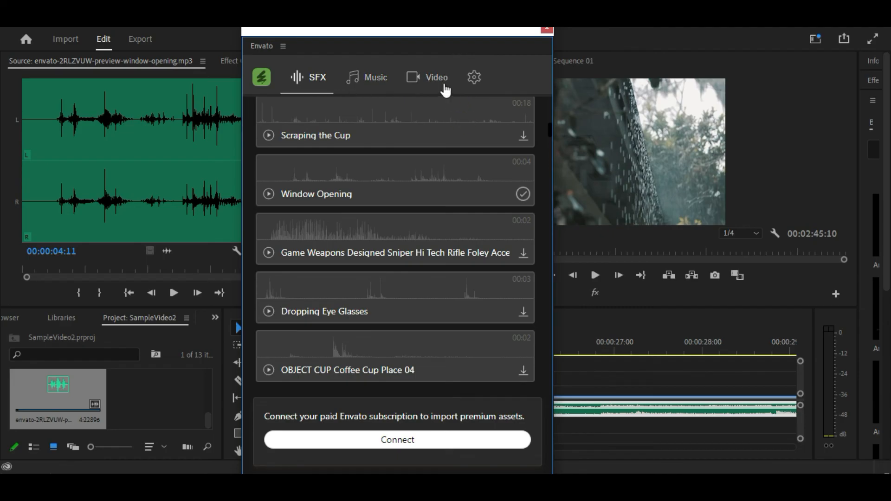
# From the Video results, download the watermarked preview mp4 of 'A child on the windowsill'
pyautogui.click(437, 77)
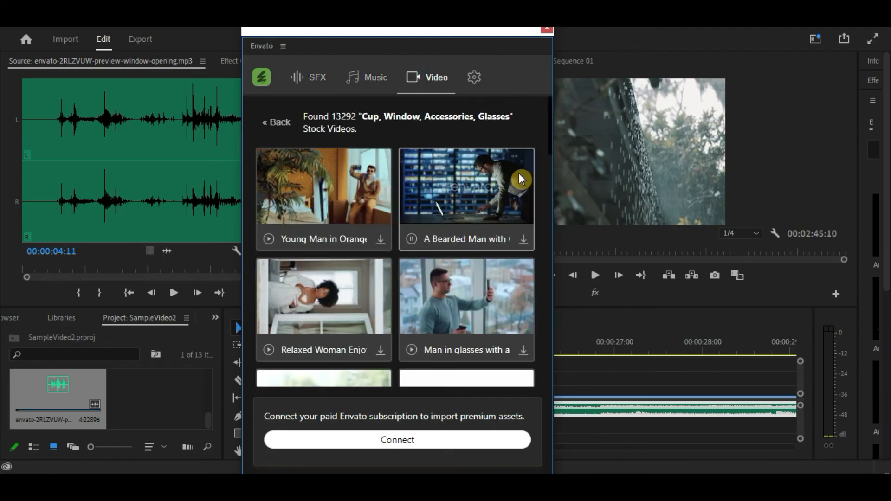
pyautogui.scroll(-3)
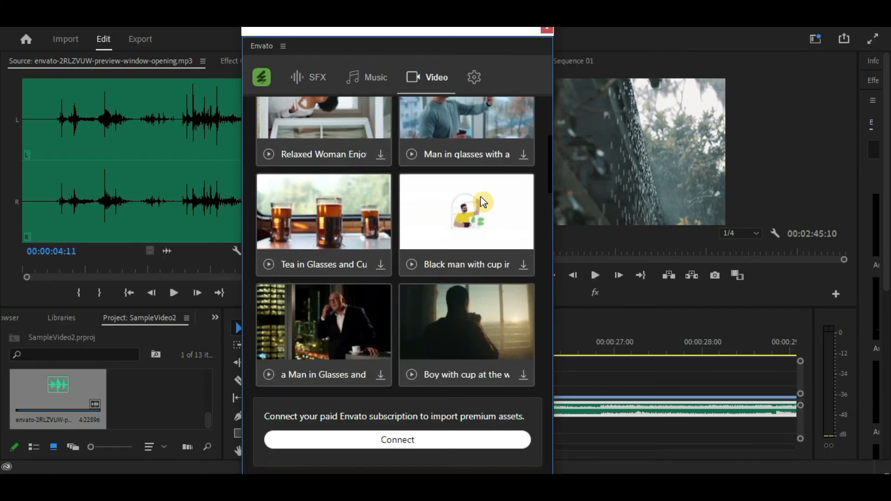
pyautogui.scroll(-3)
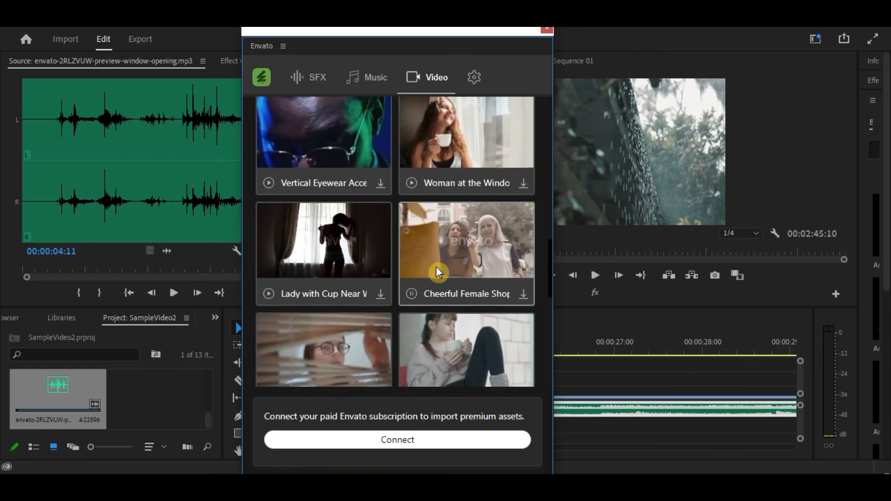
pyautogui.scroll(-3)
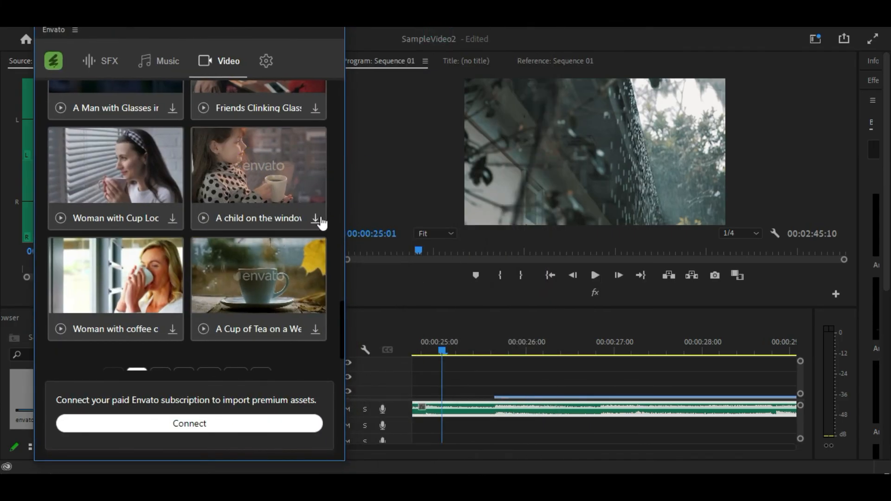
pyautogui.click(315, 218)
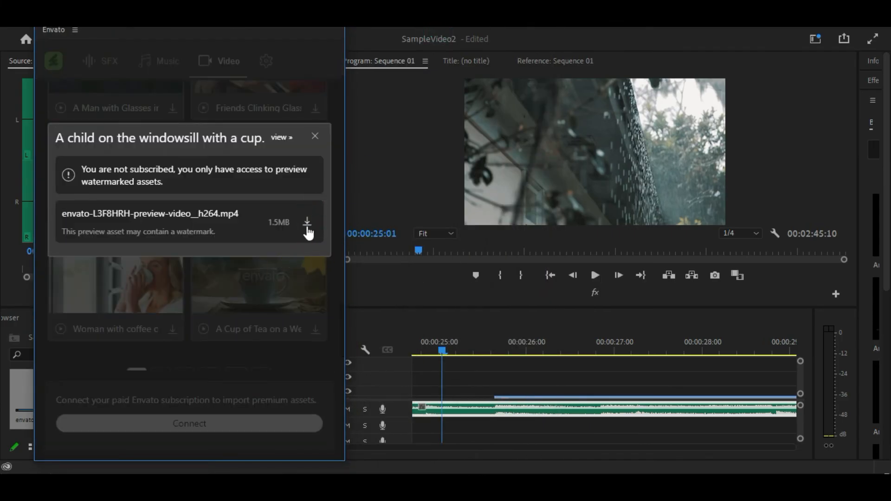
pyautogui.click(306, 222)
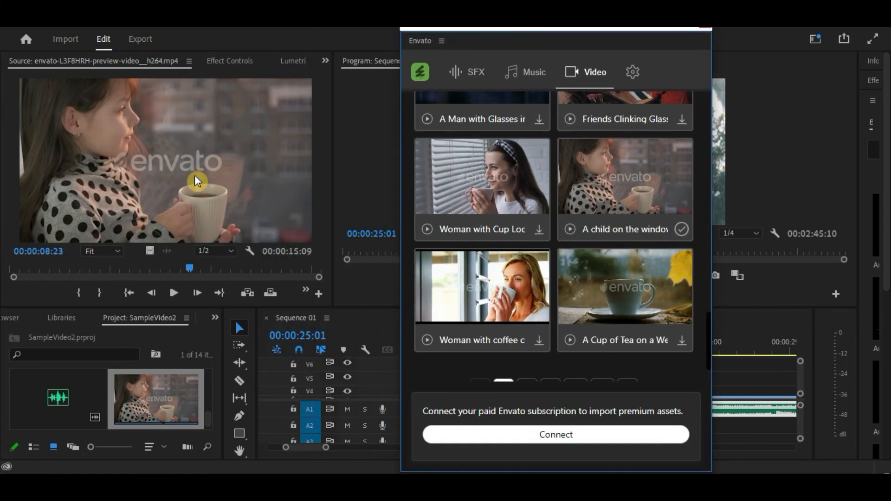
pyautogui.moveTo(207, 120)
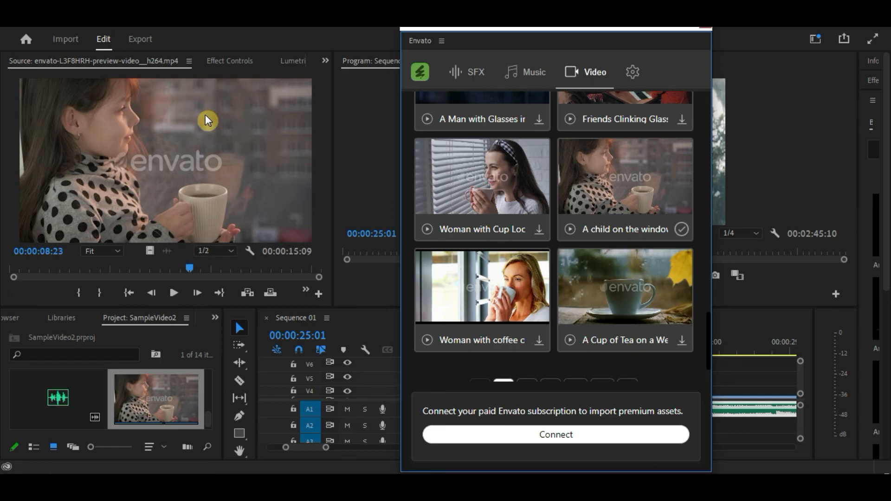
pyautogui.moveTo(473, 29)
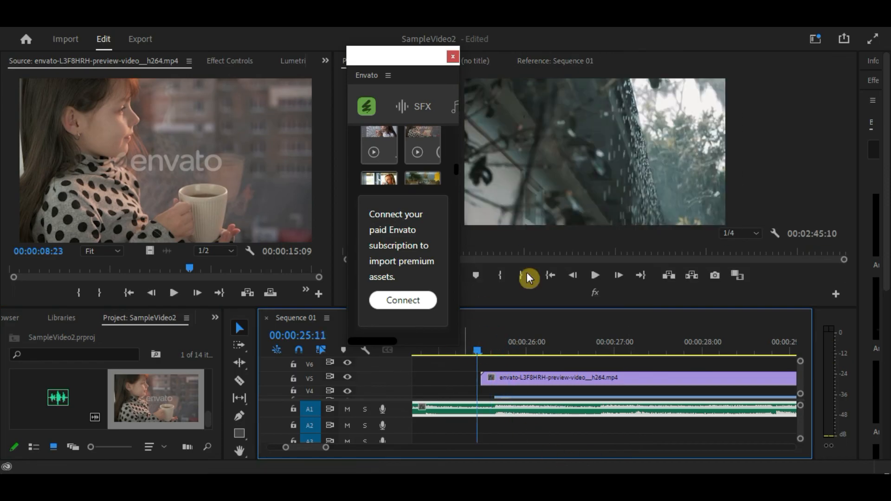
pyautogui.moveTo(460, 231)
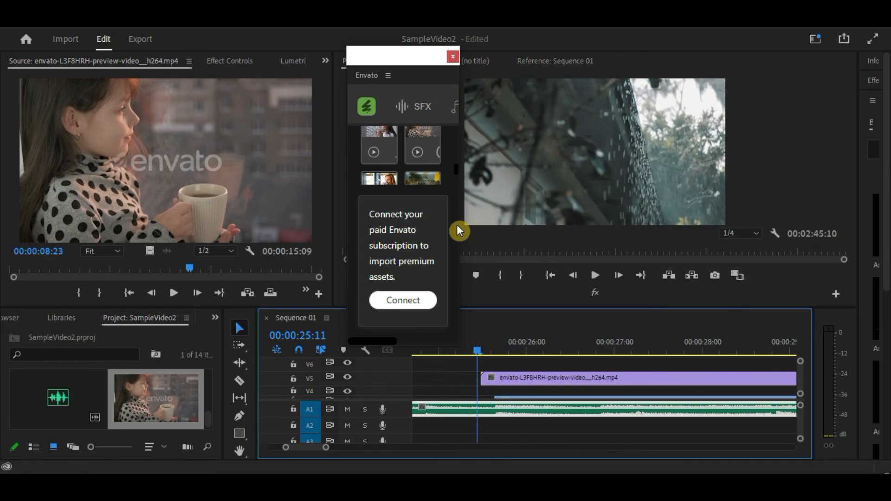